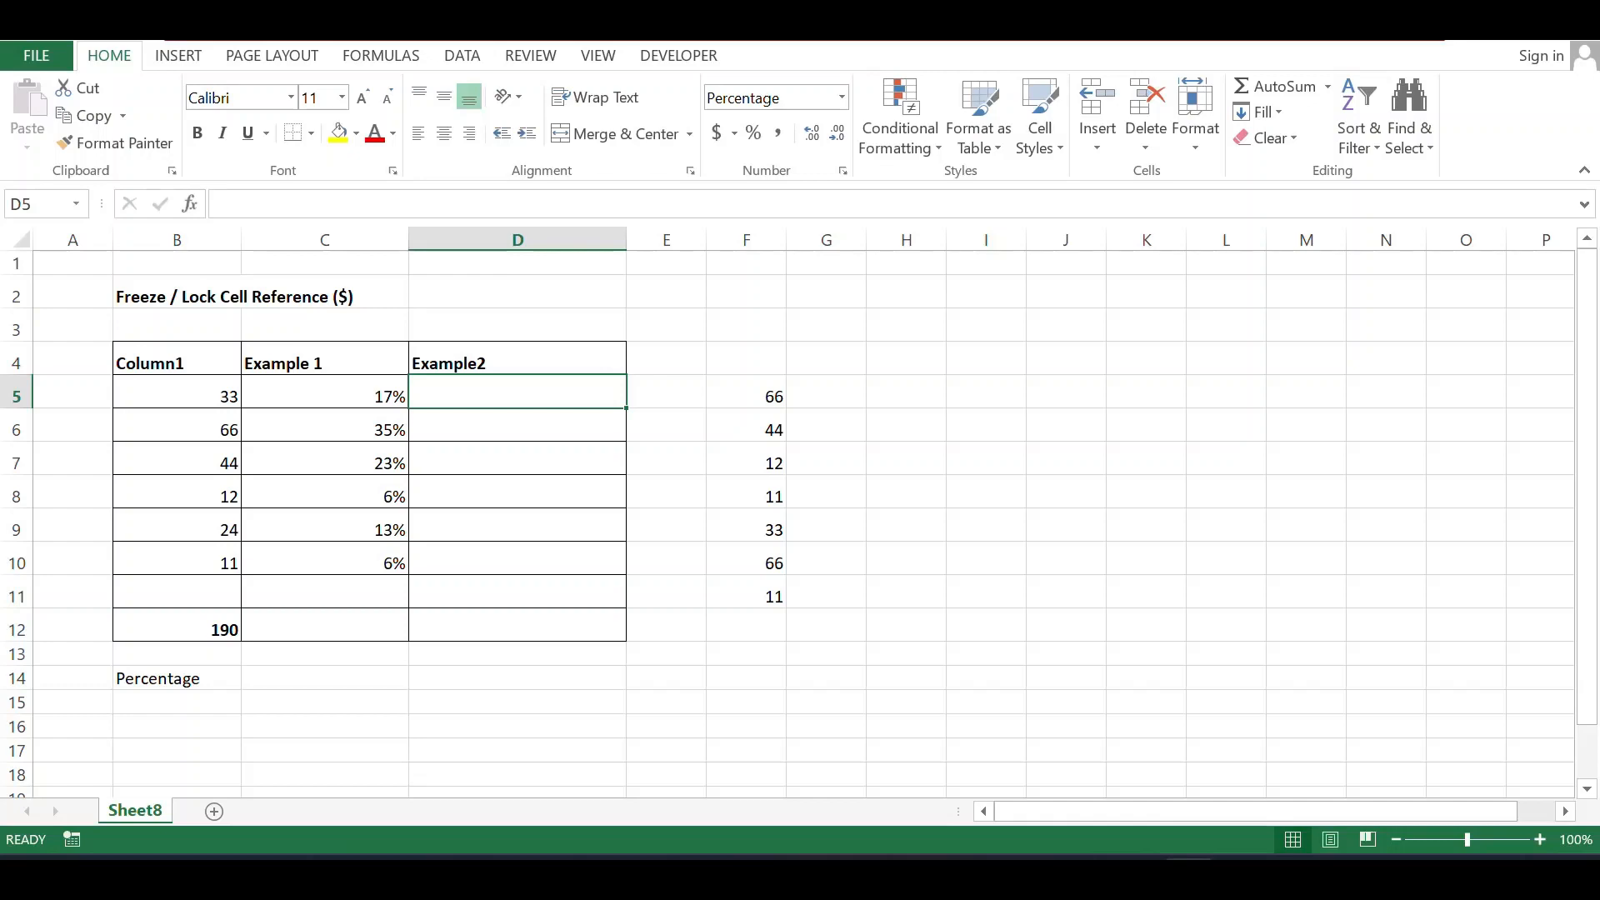
Step: Review the Column1 values 33 and 24 and start a new percentage formula in C5
type("=")
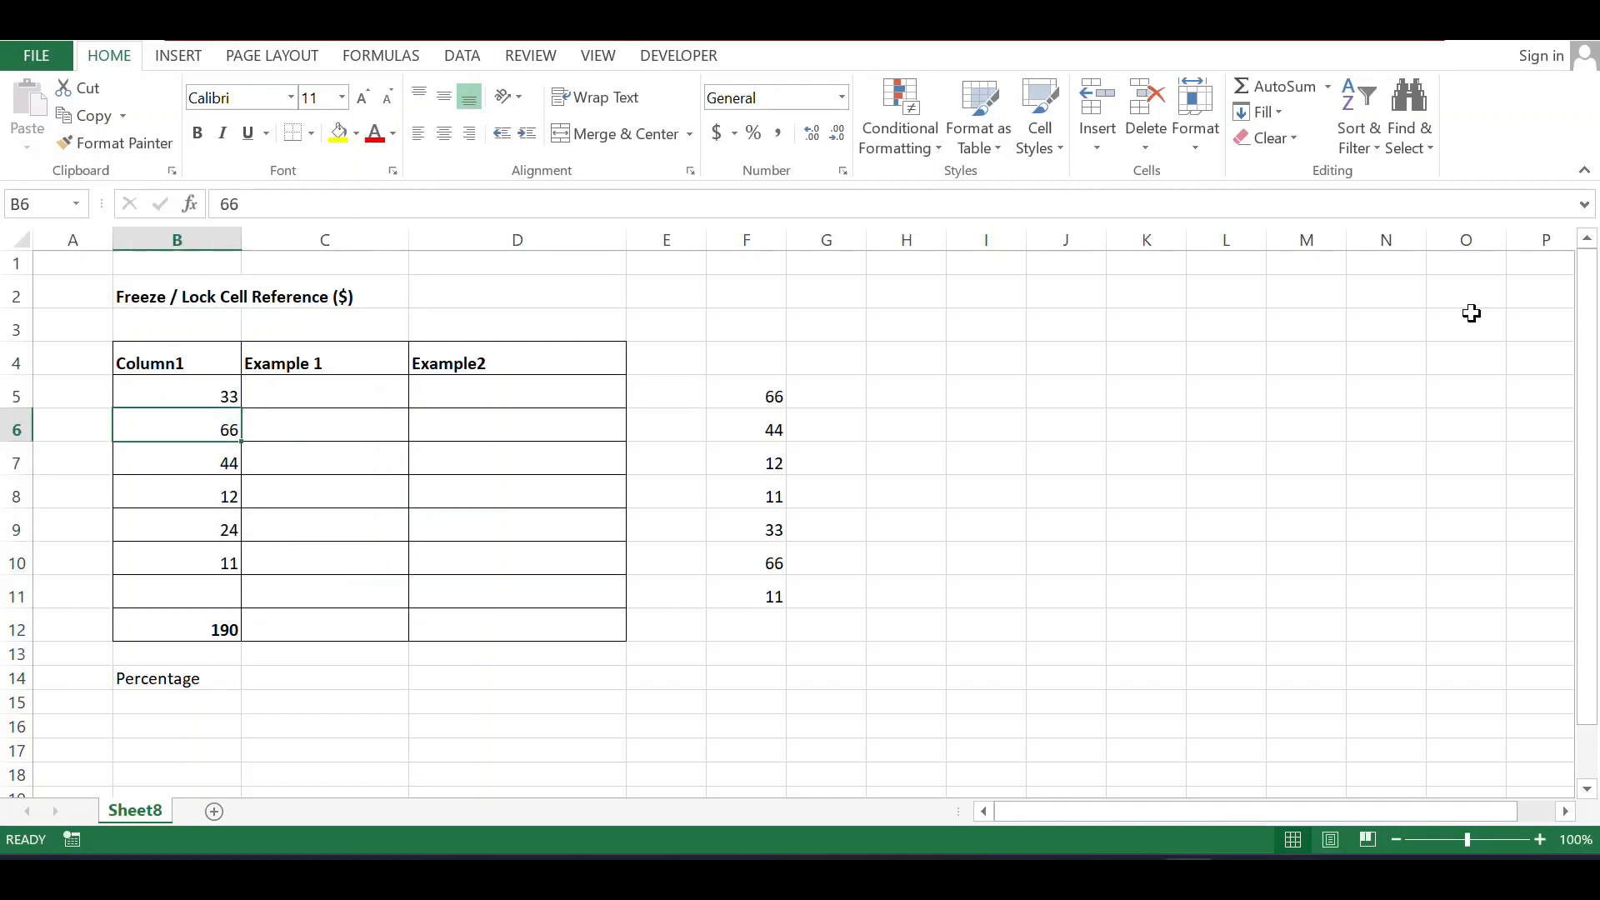
left_click(177, 395)
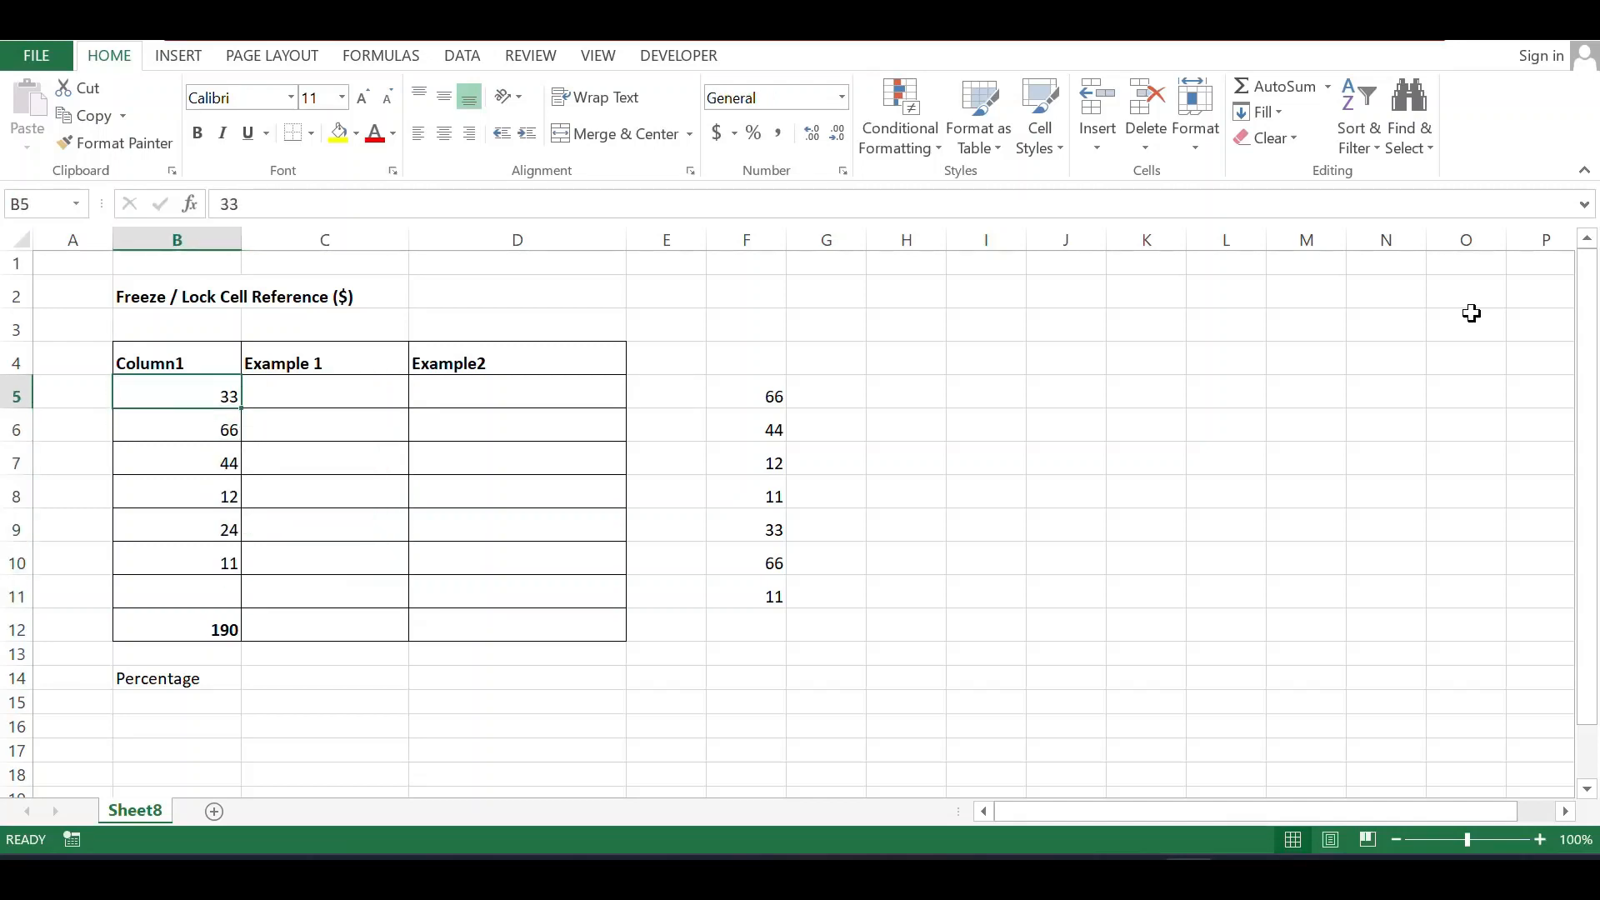
left_click(176, 528)
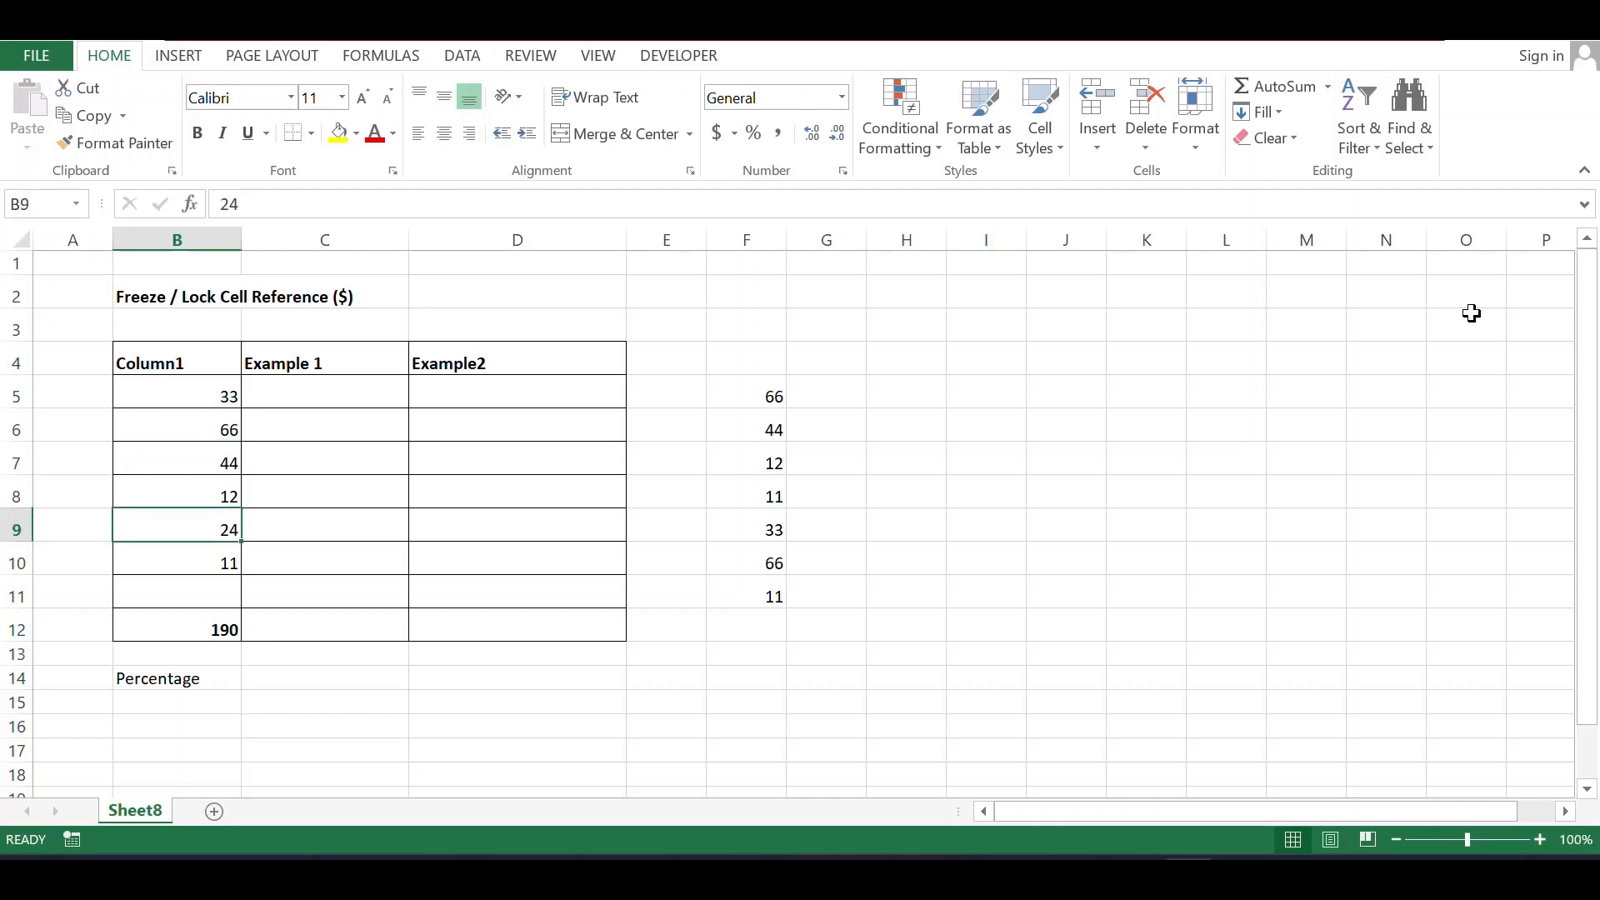
left_click(177, 628)
type("=")
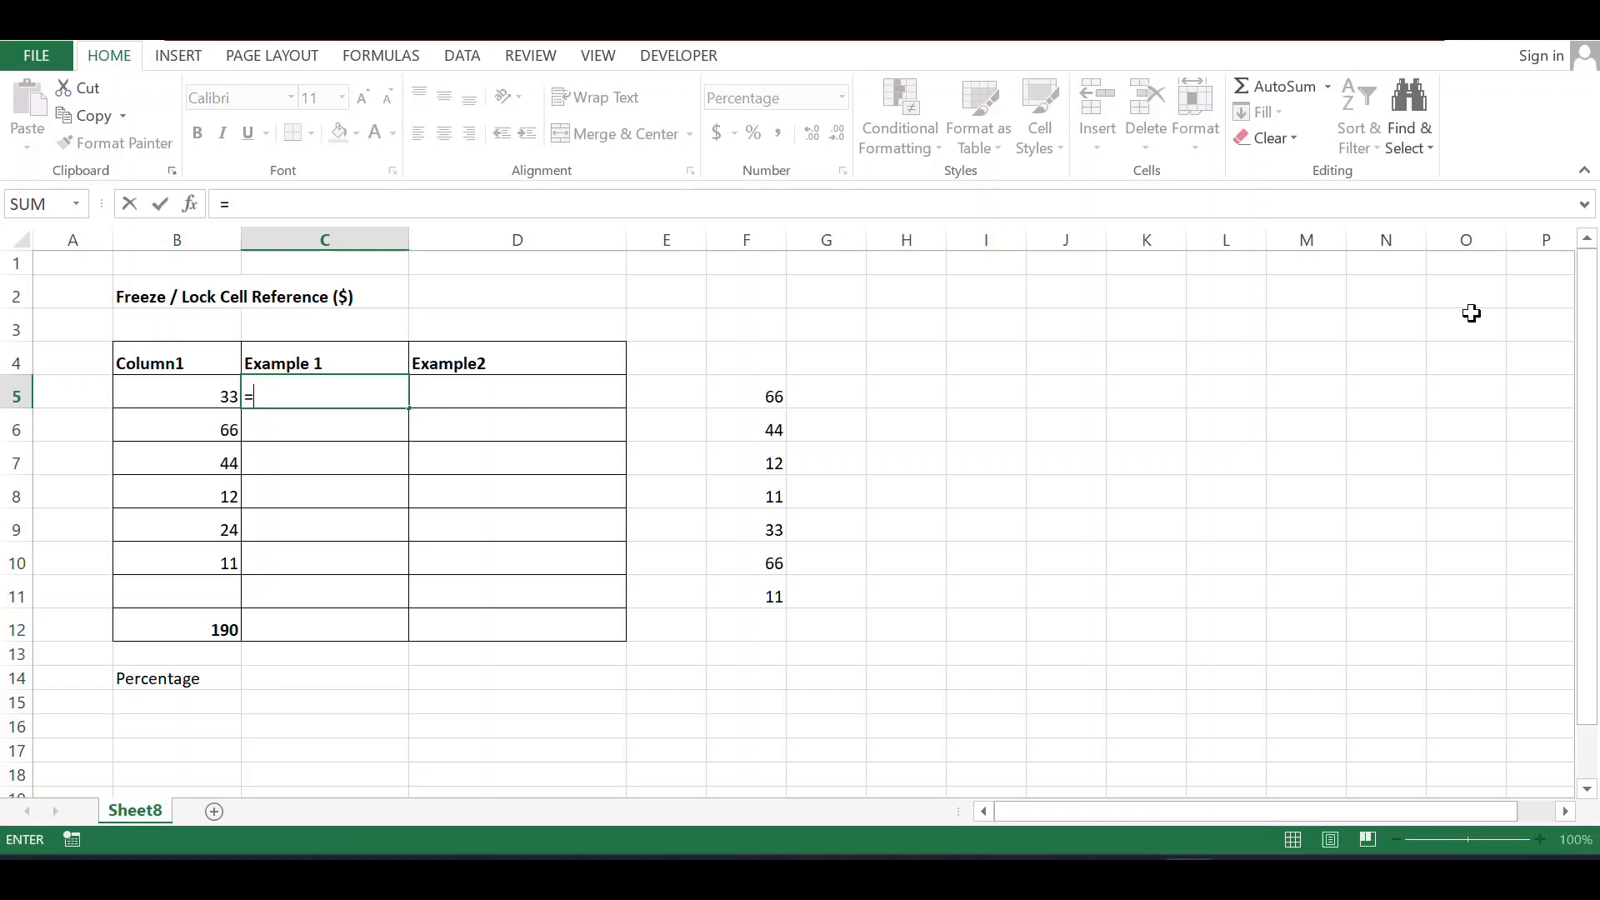
Step: Enter =B5/B12 and =B6/B12 giving 17% and 35%, then fill down to C10 producing #VALUE! and #DIV/0! errors
left_click(177, 397)
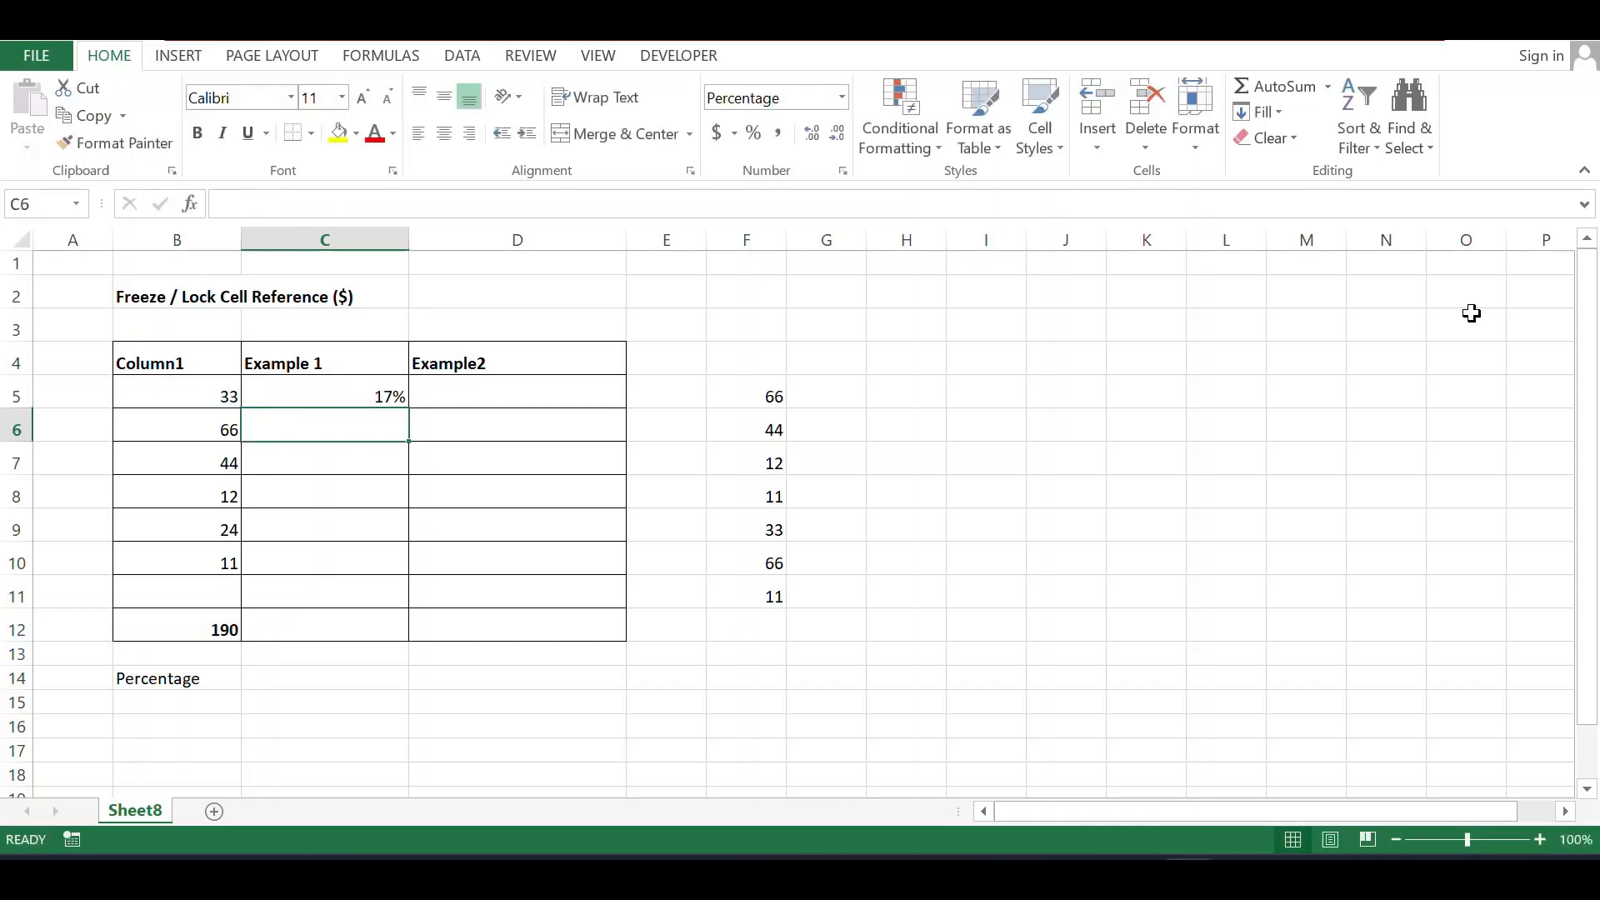
type("=")
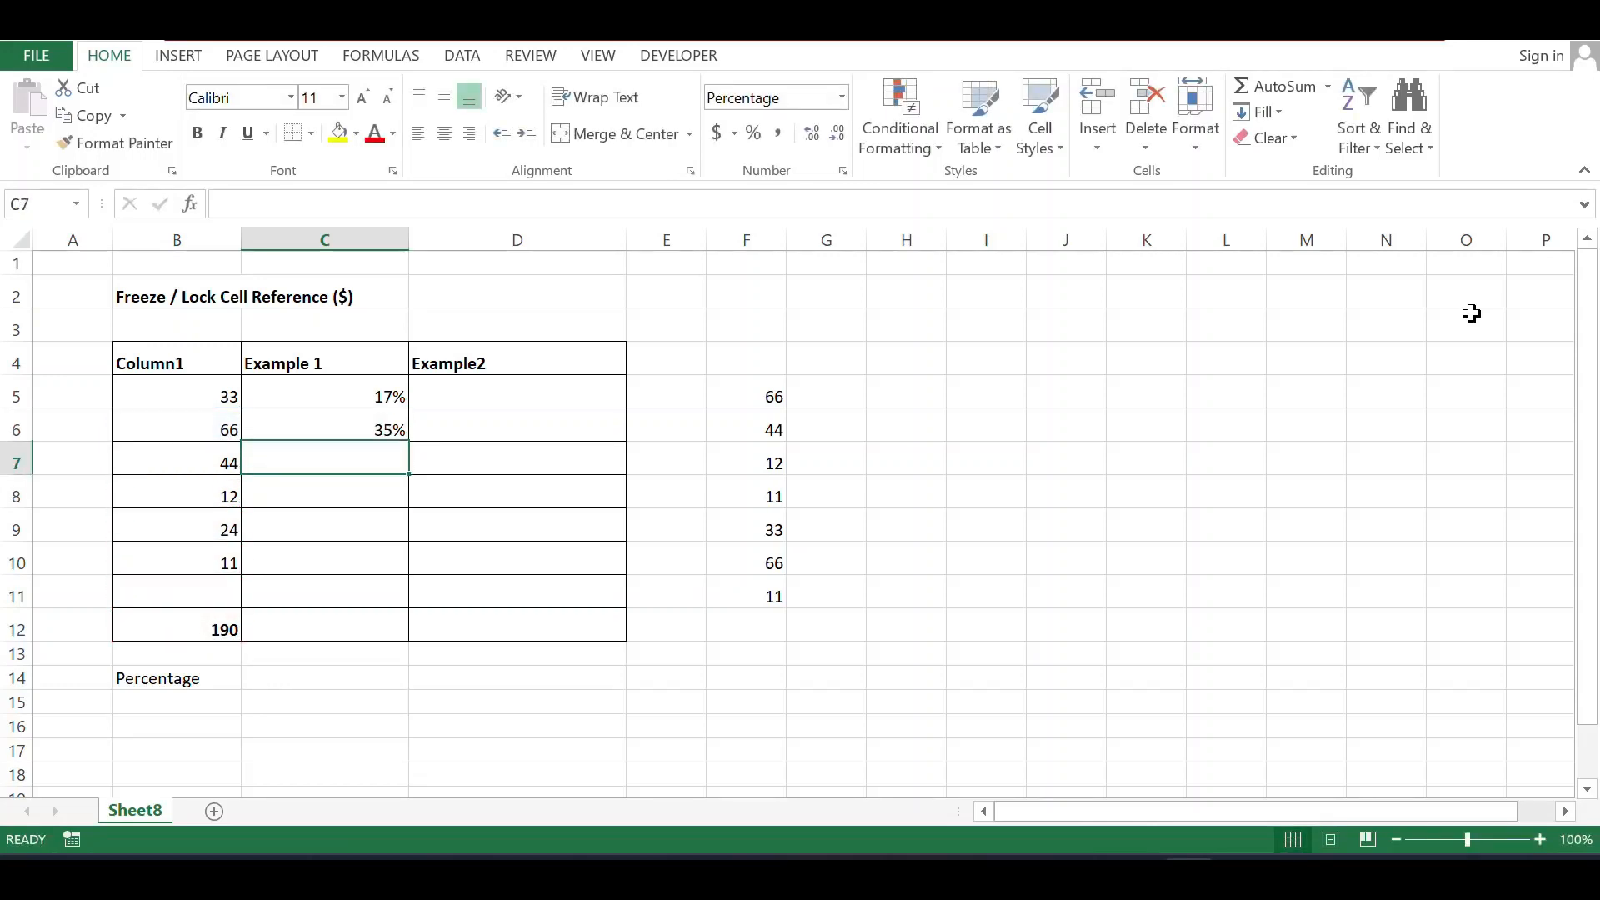
left_click(323, 395)
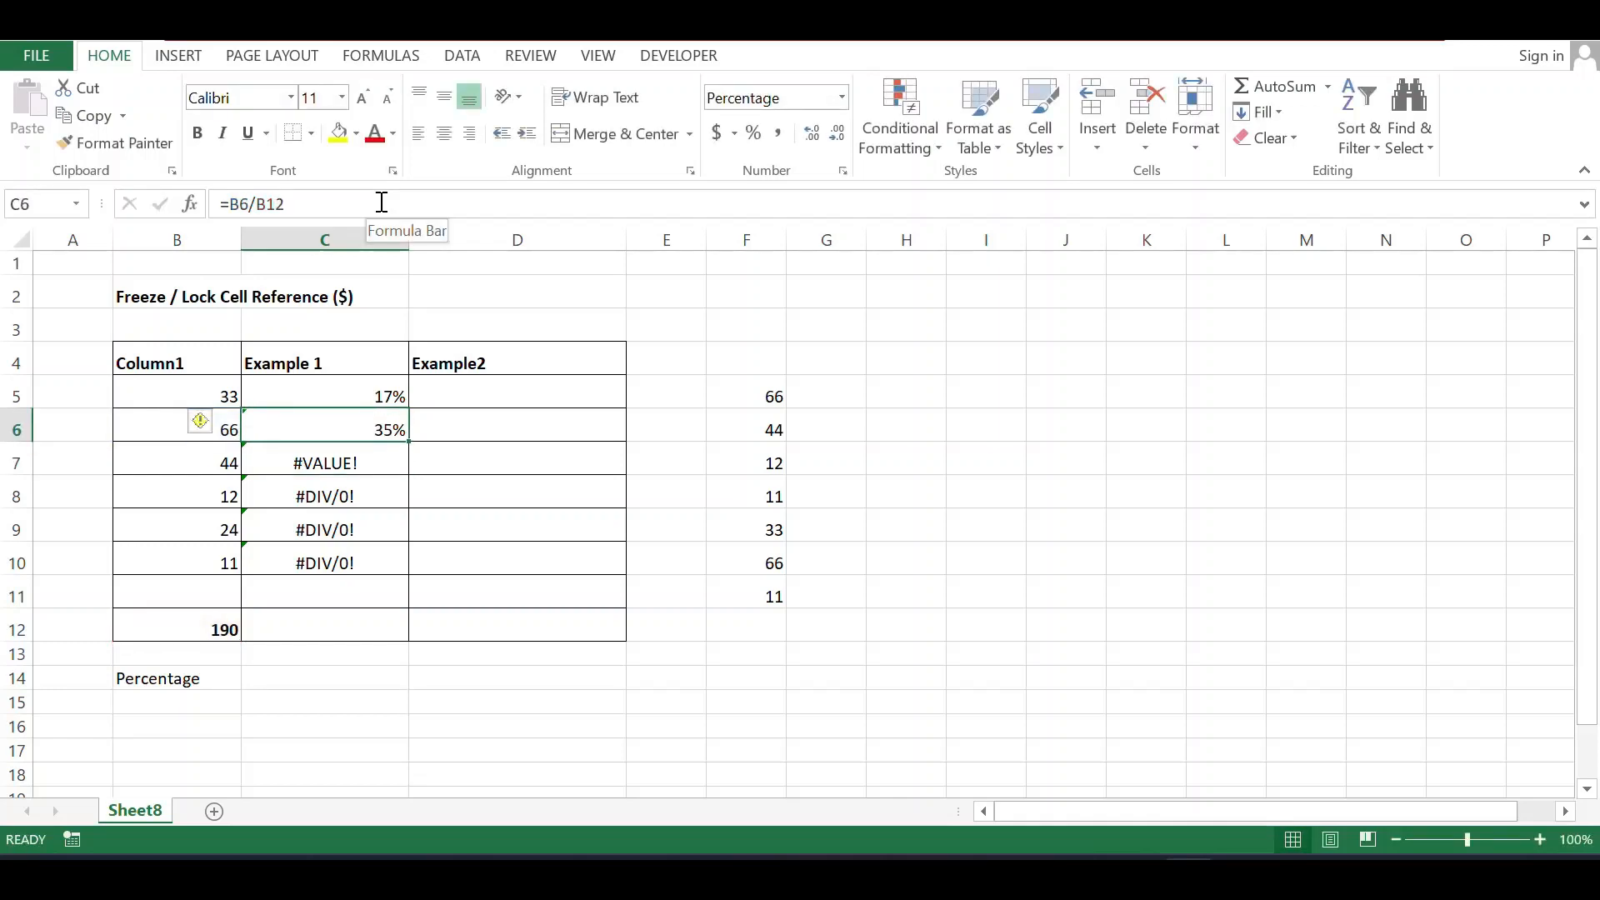
Step: Change B12 to $B$12 in the C5 formula with F4 so the total is locked
left_click(325, 397)
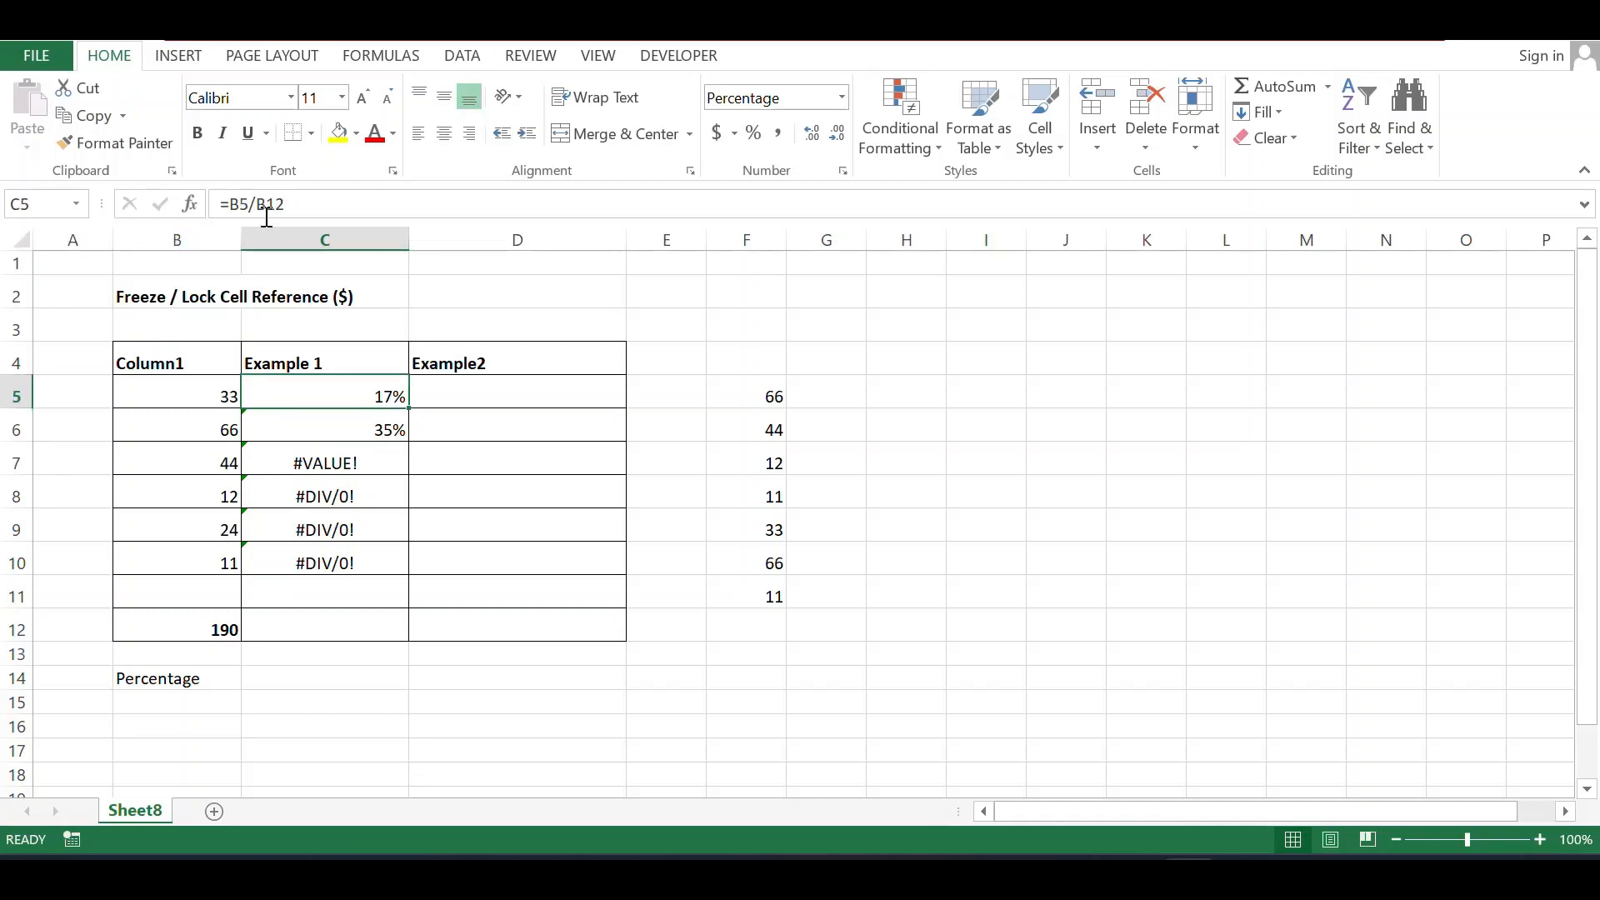
double_click(325, 397)
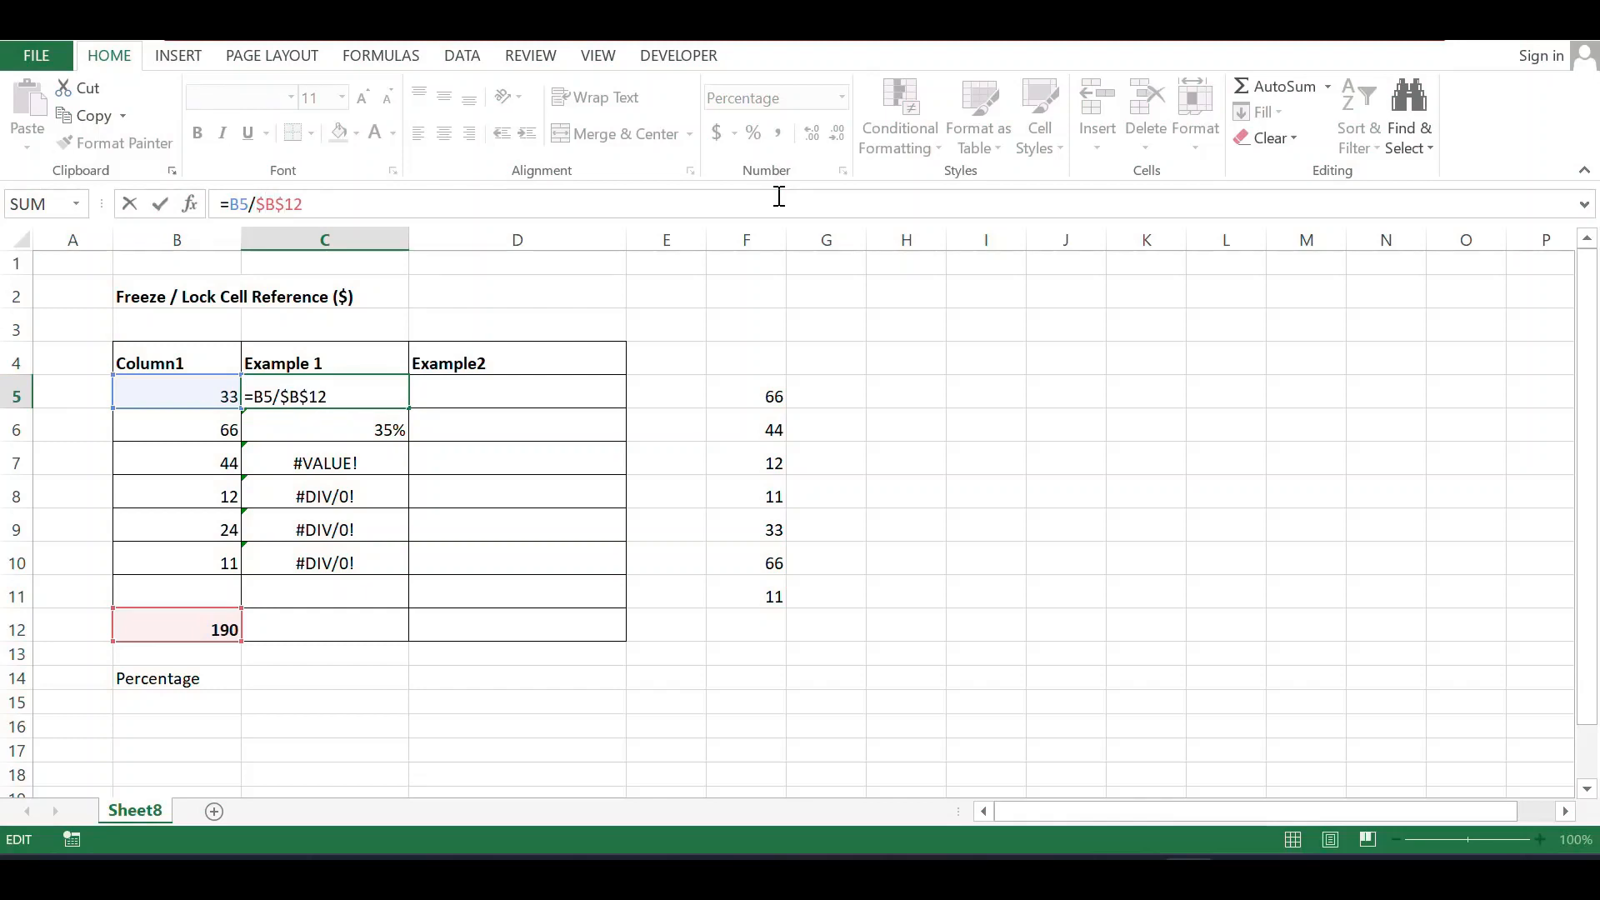
key("Enter")
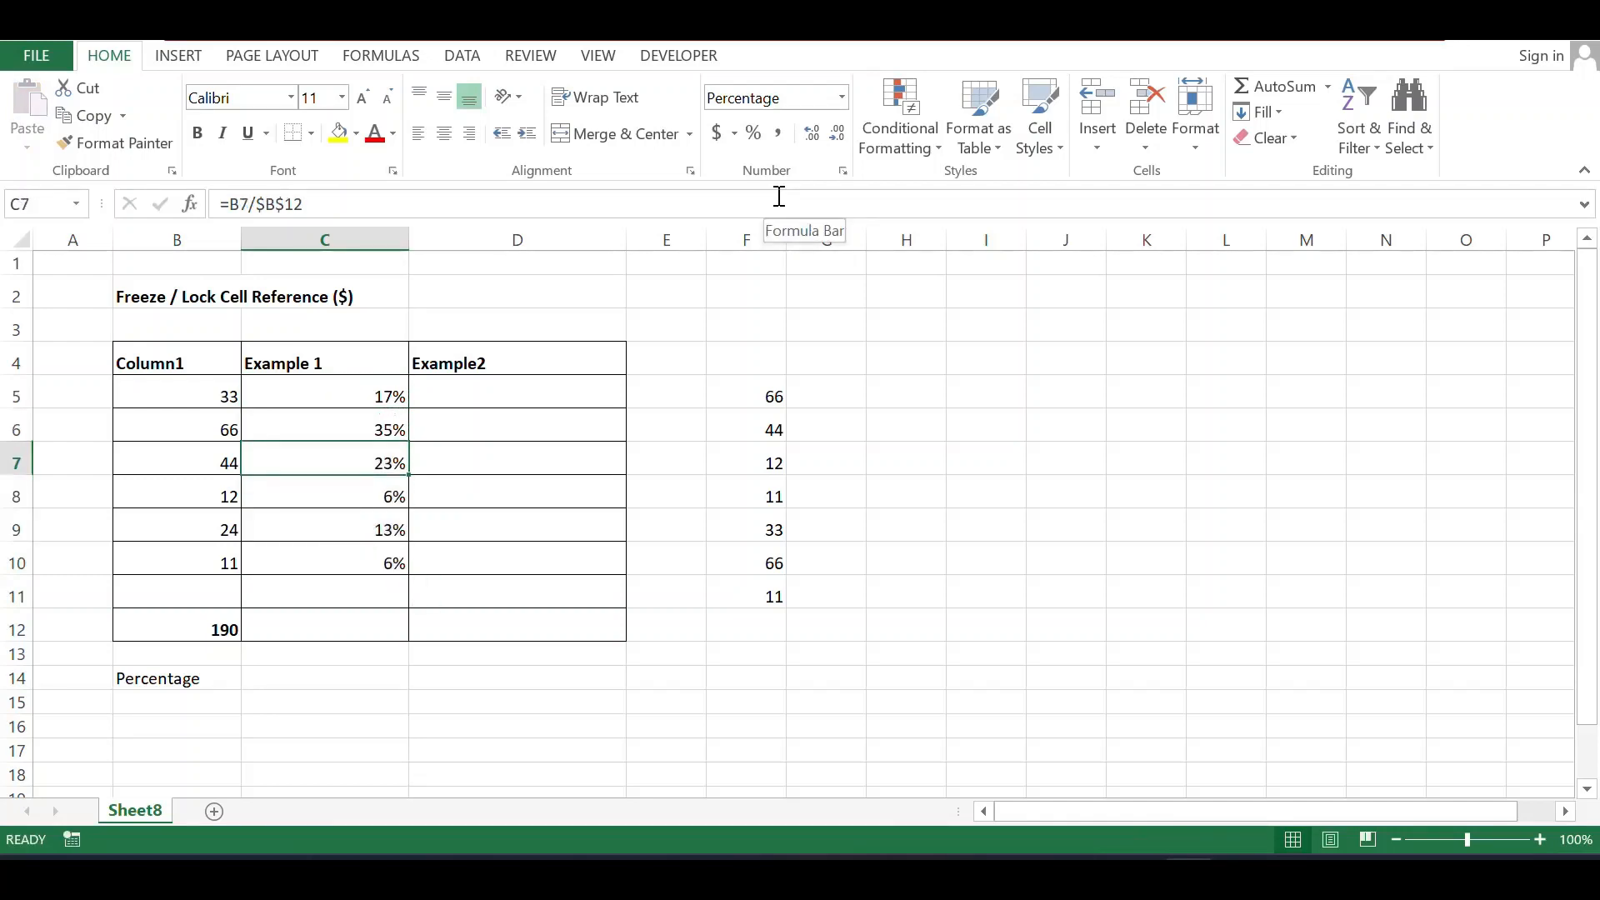
Step: Verify C9, C6 and C5 all use $B$12, then select D5 under Example2
left_click(325, 362)
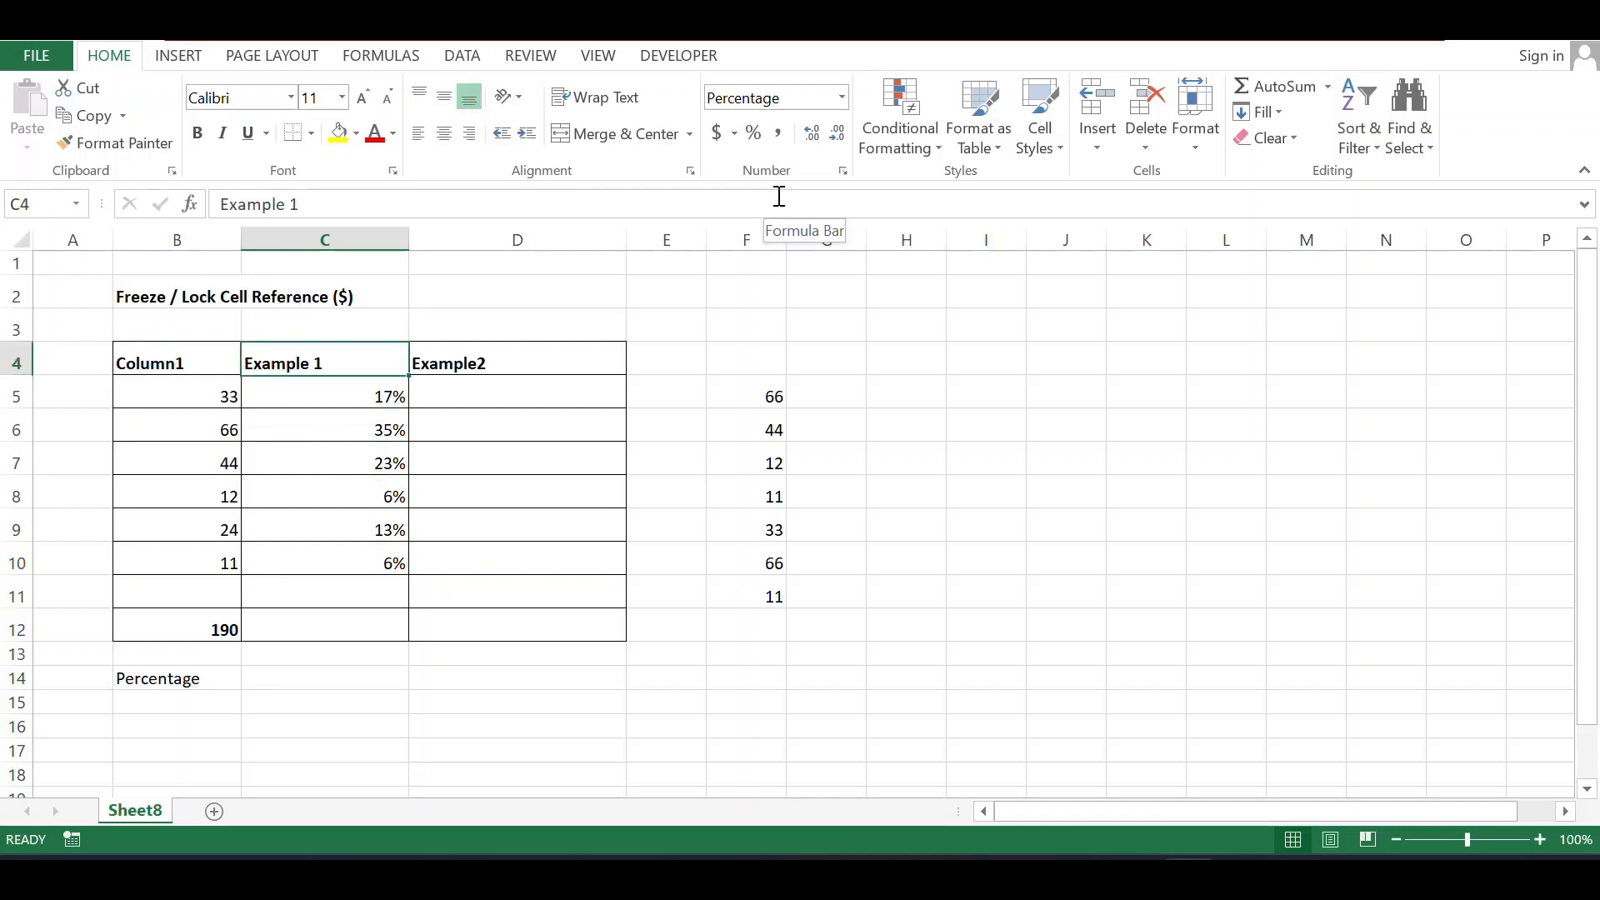
left_click(323, 529)
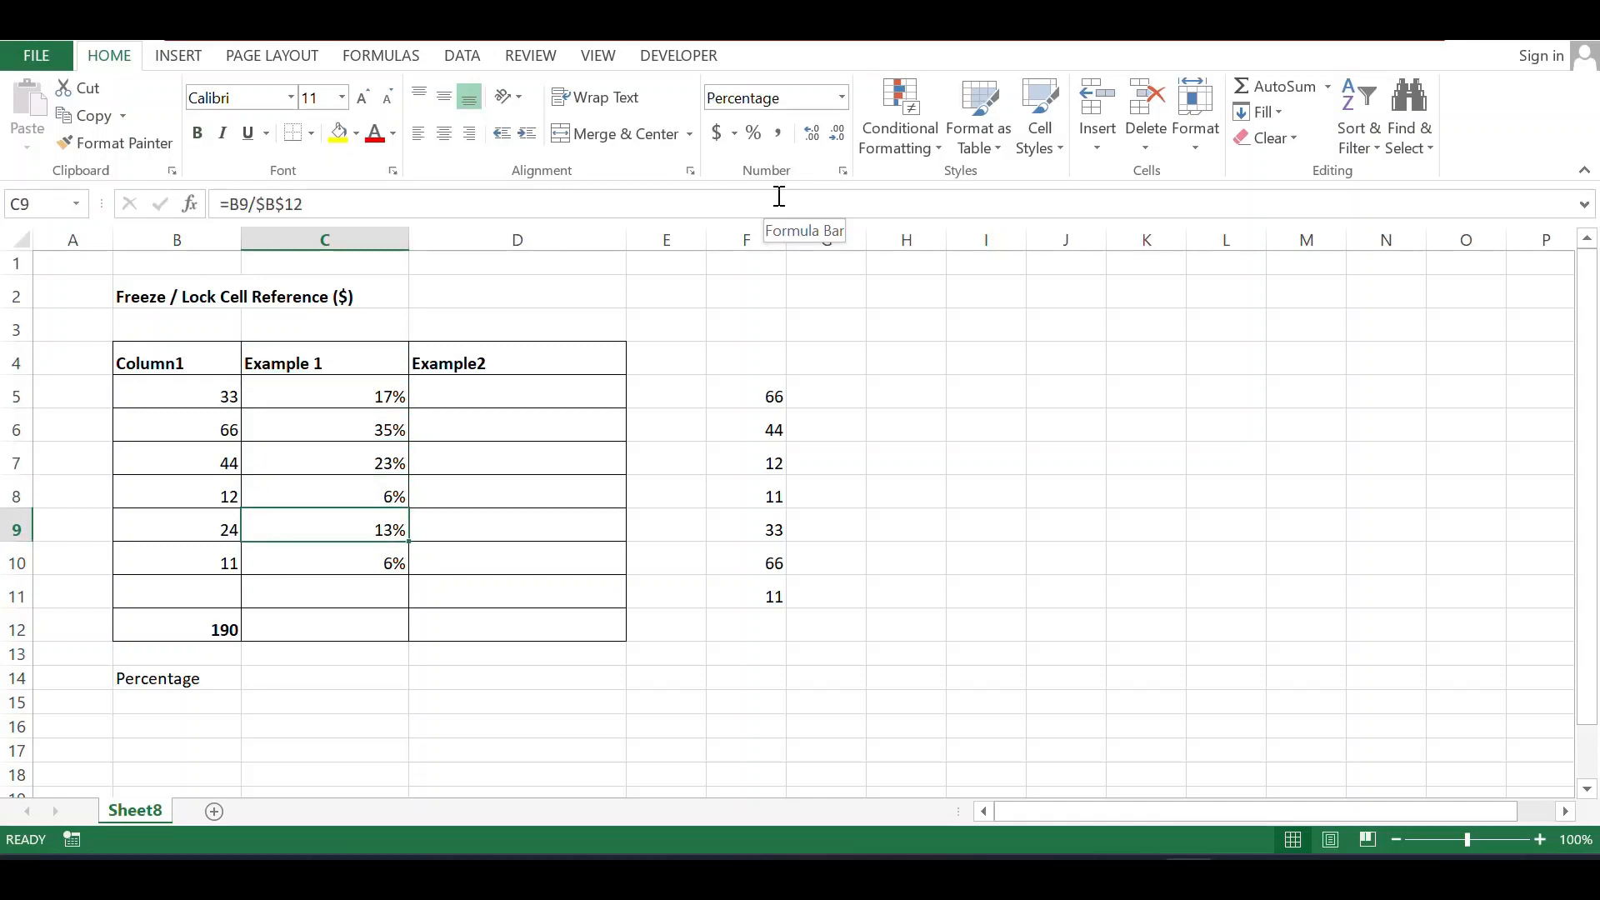
left_click(323, 430)
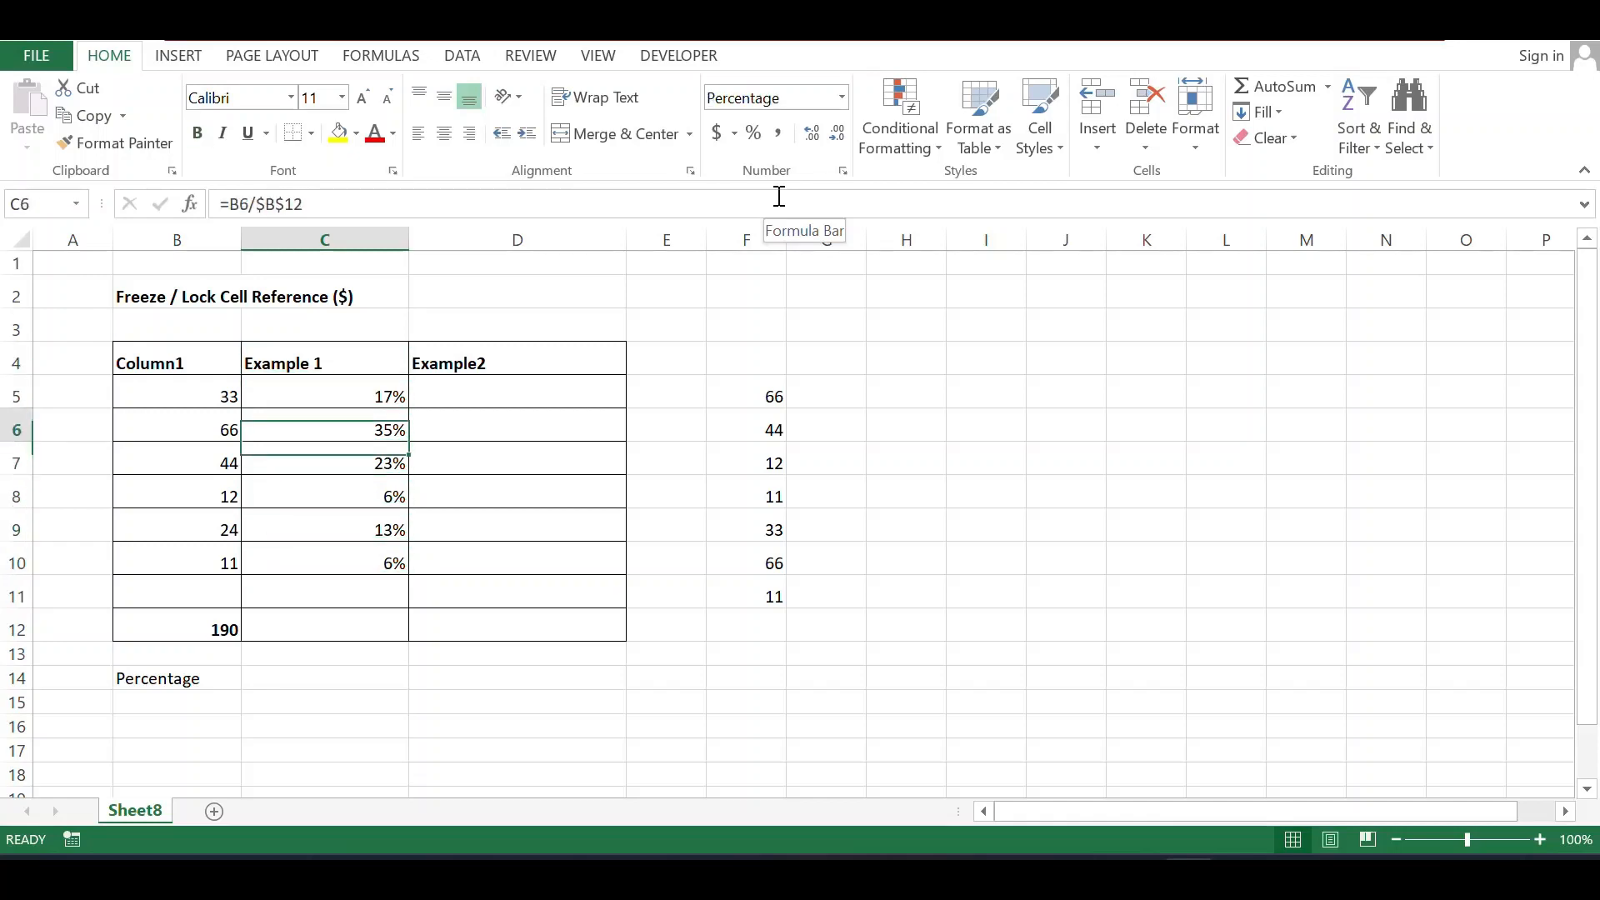
left_click(324, 396)
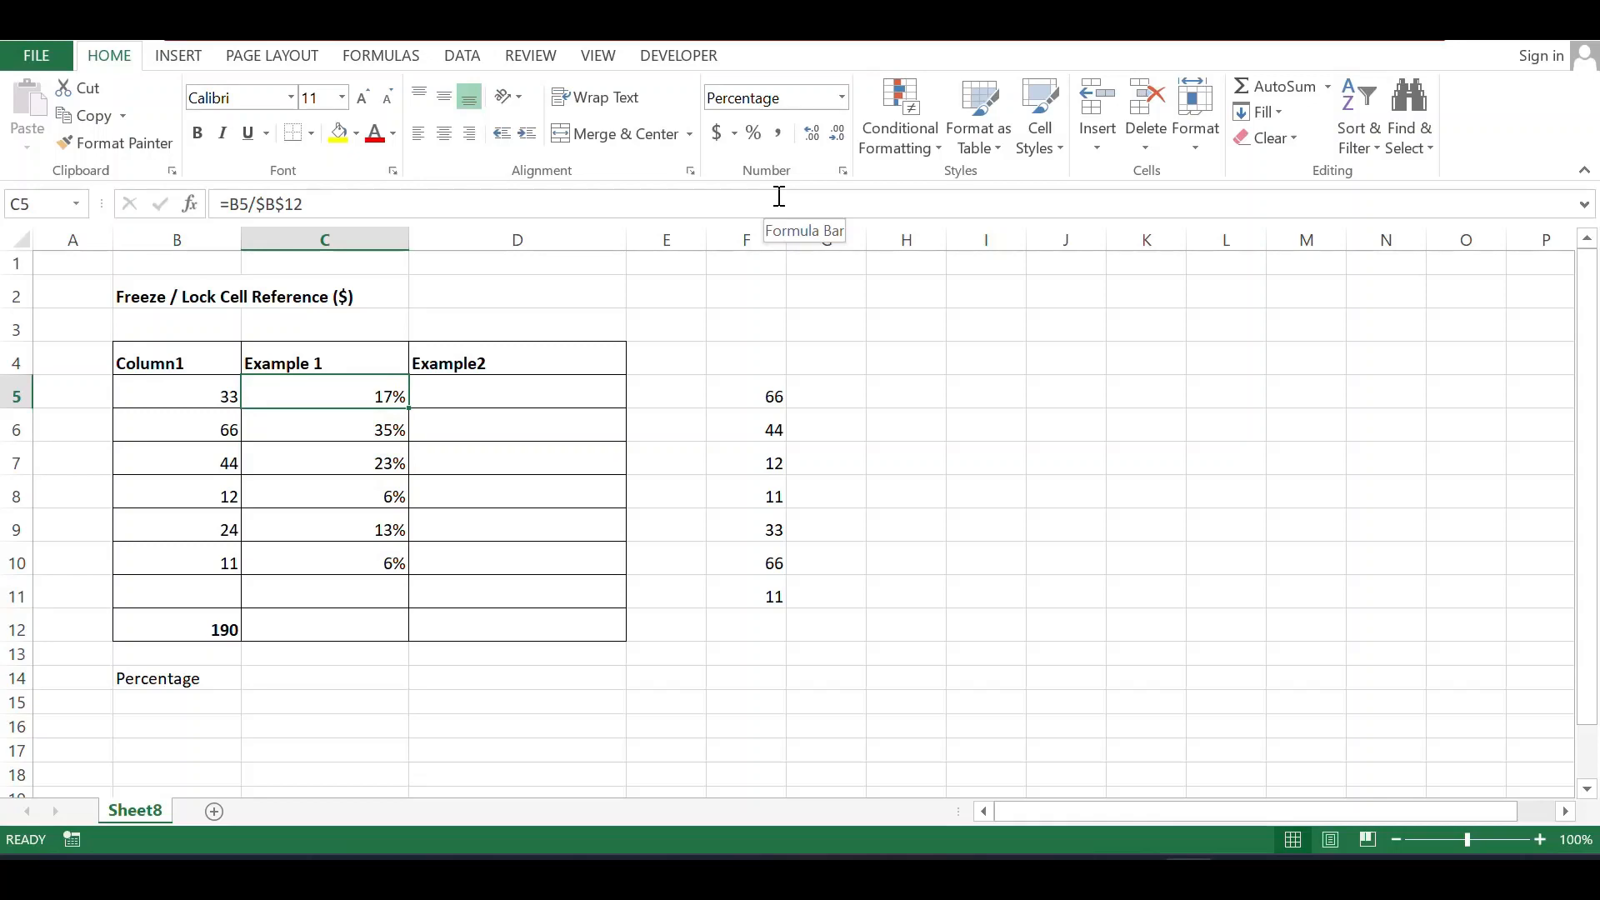
left_click(664, 397)
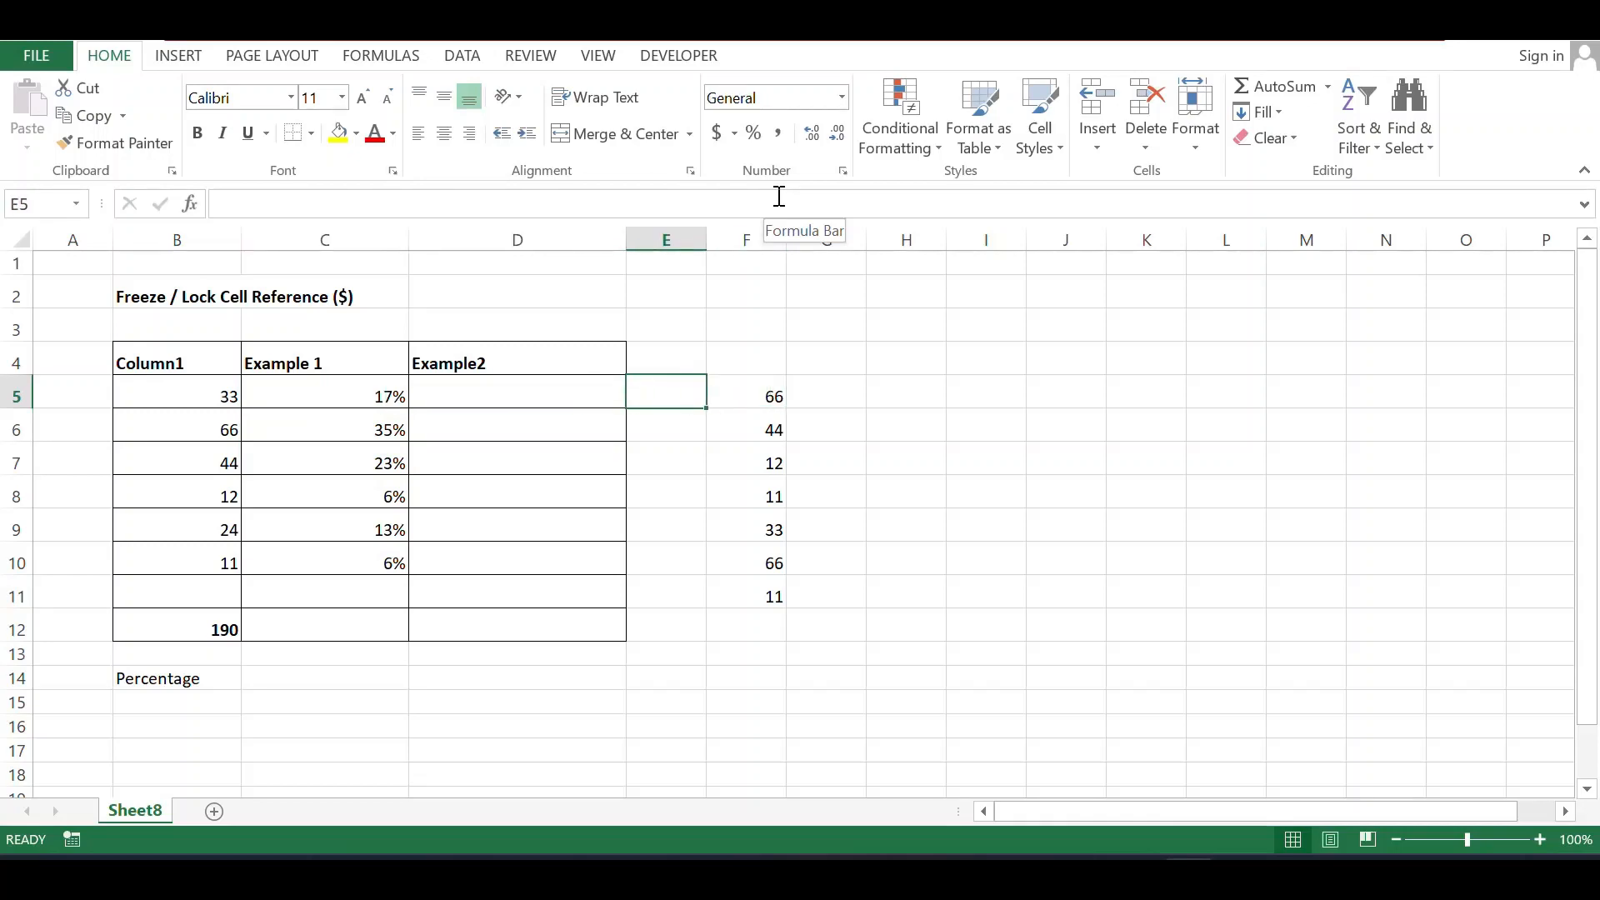
left_click(517, 396)
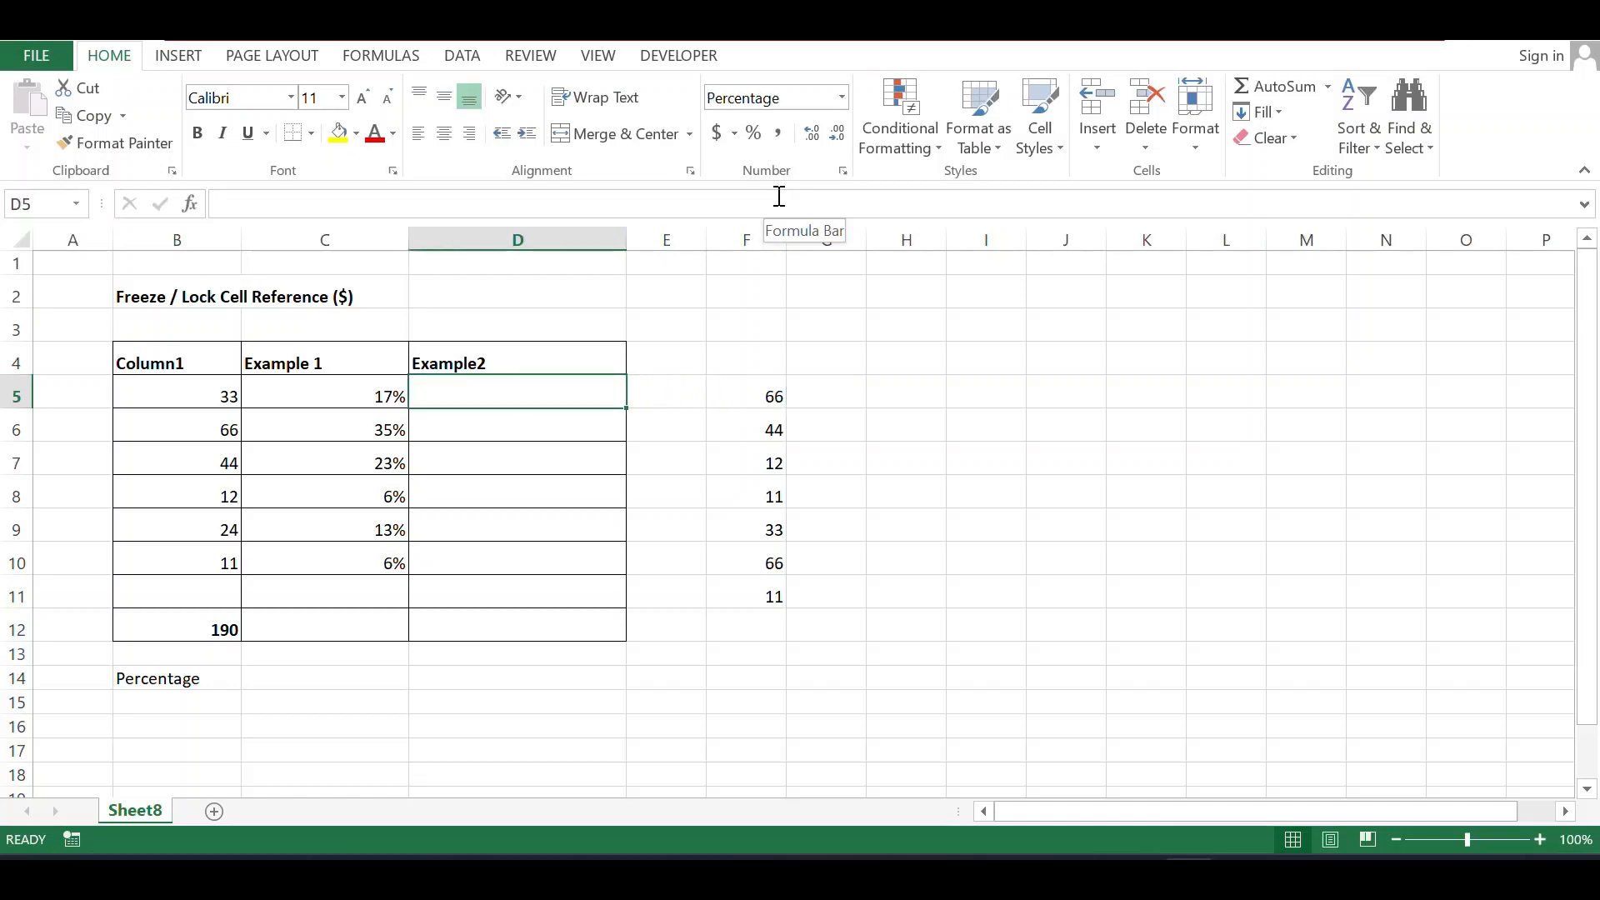
Step: Begin =VLOOKUP( in D5 using the value 66 in F5 as lookup value
left_click(744, 397)
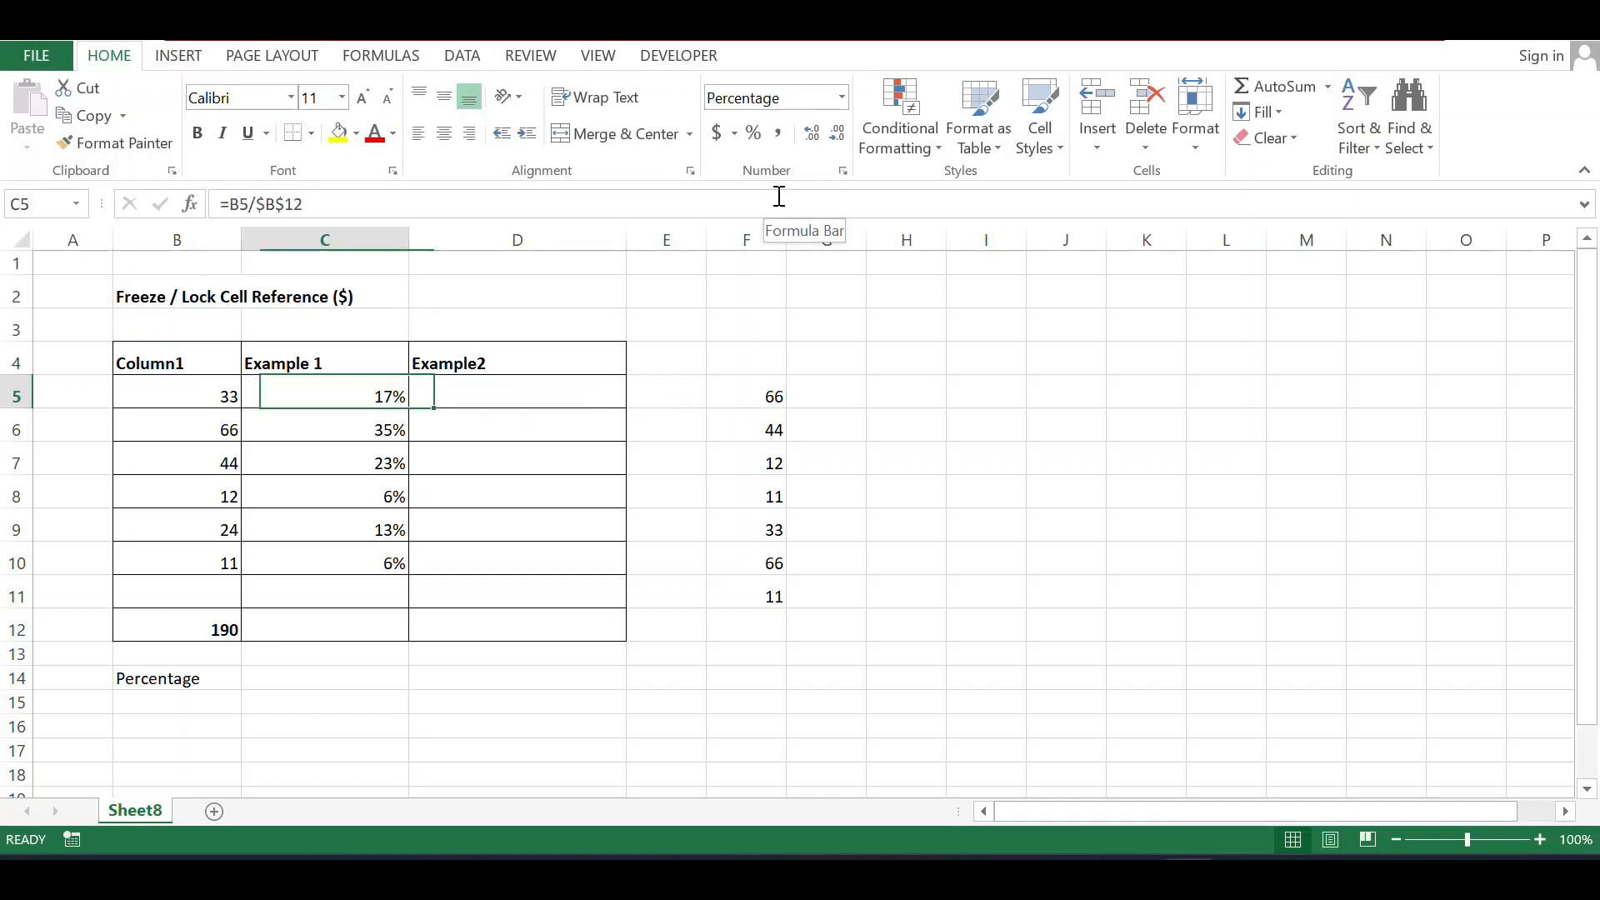
left_click(665, 397)
type("=")
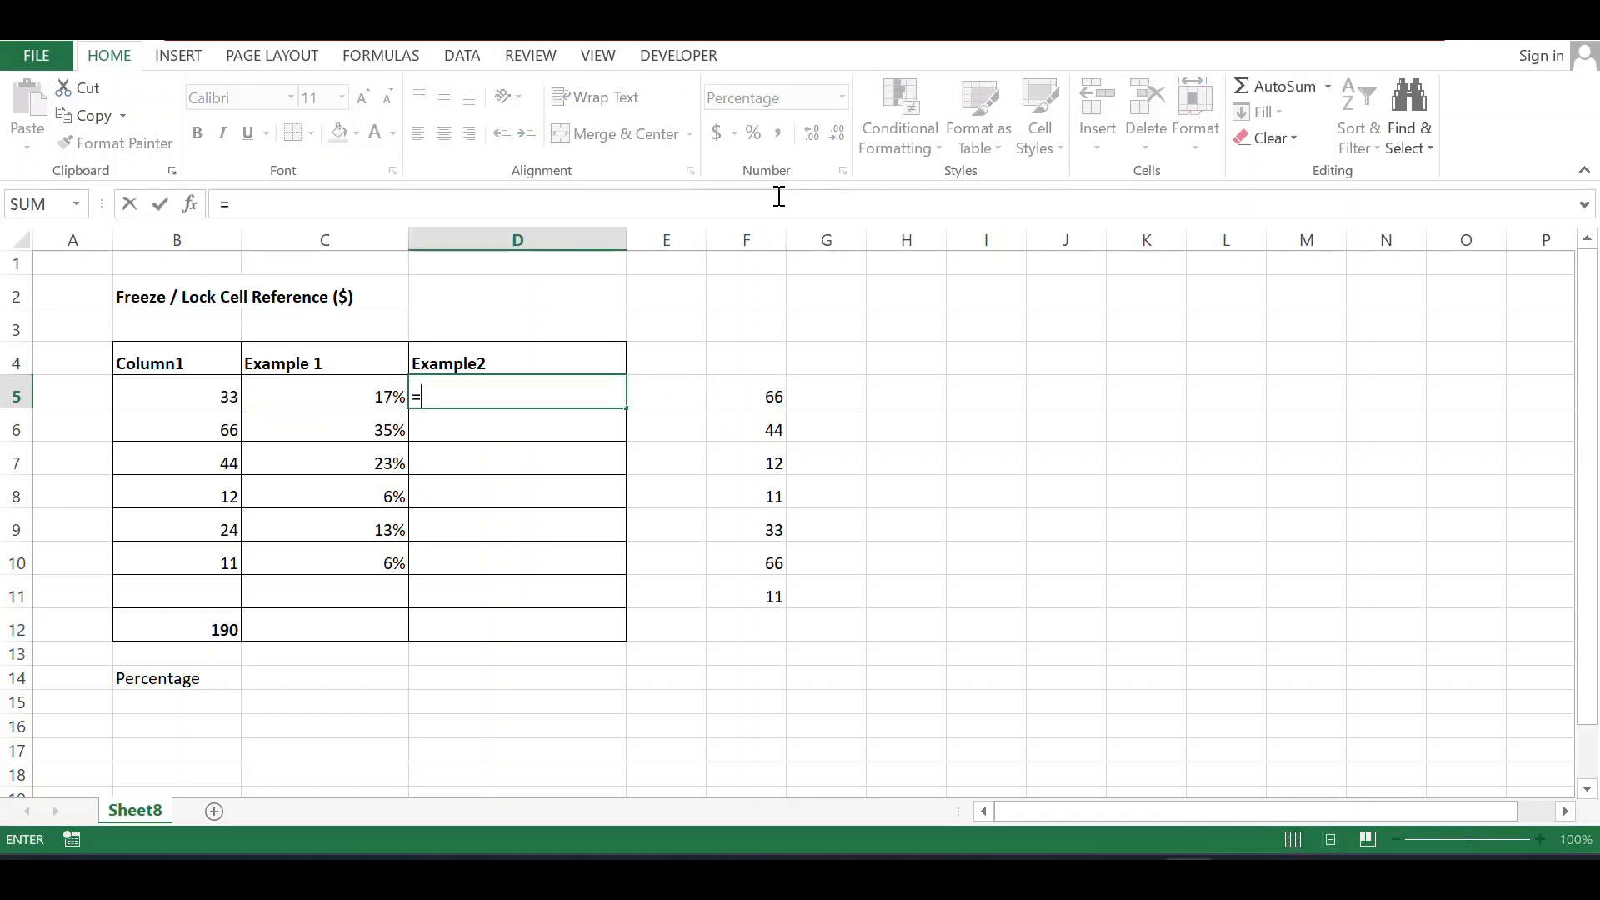
type("VLOO")
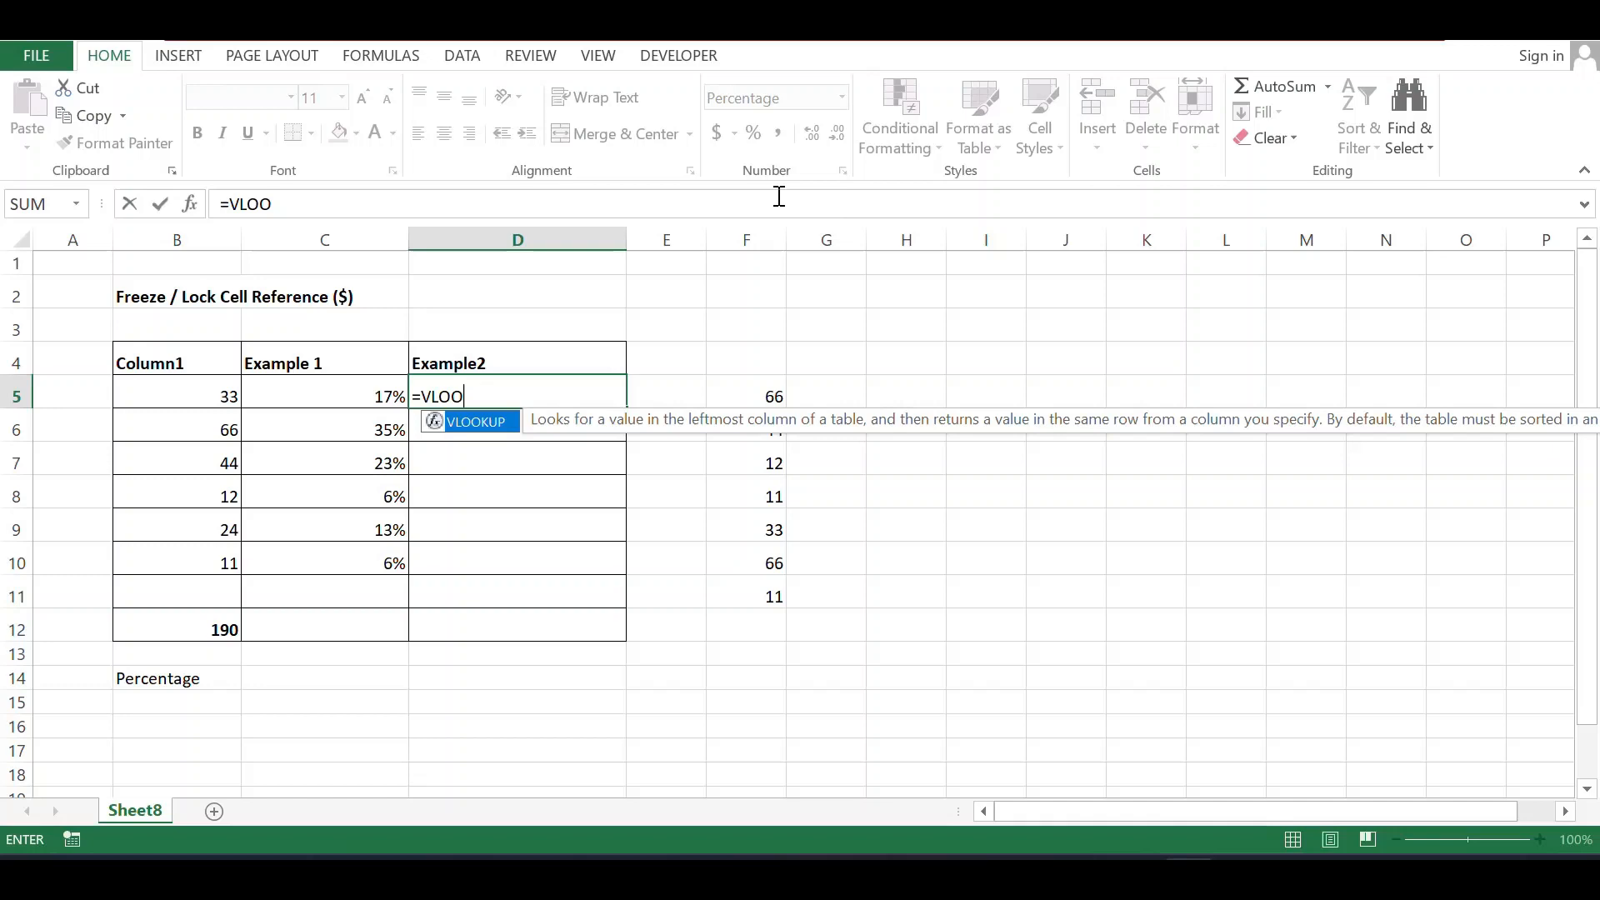
type("KUP")
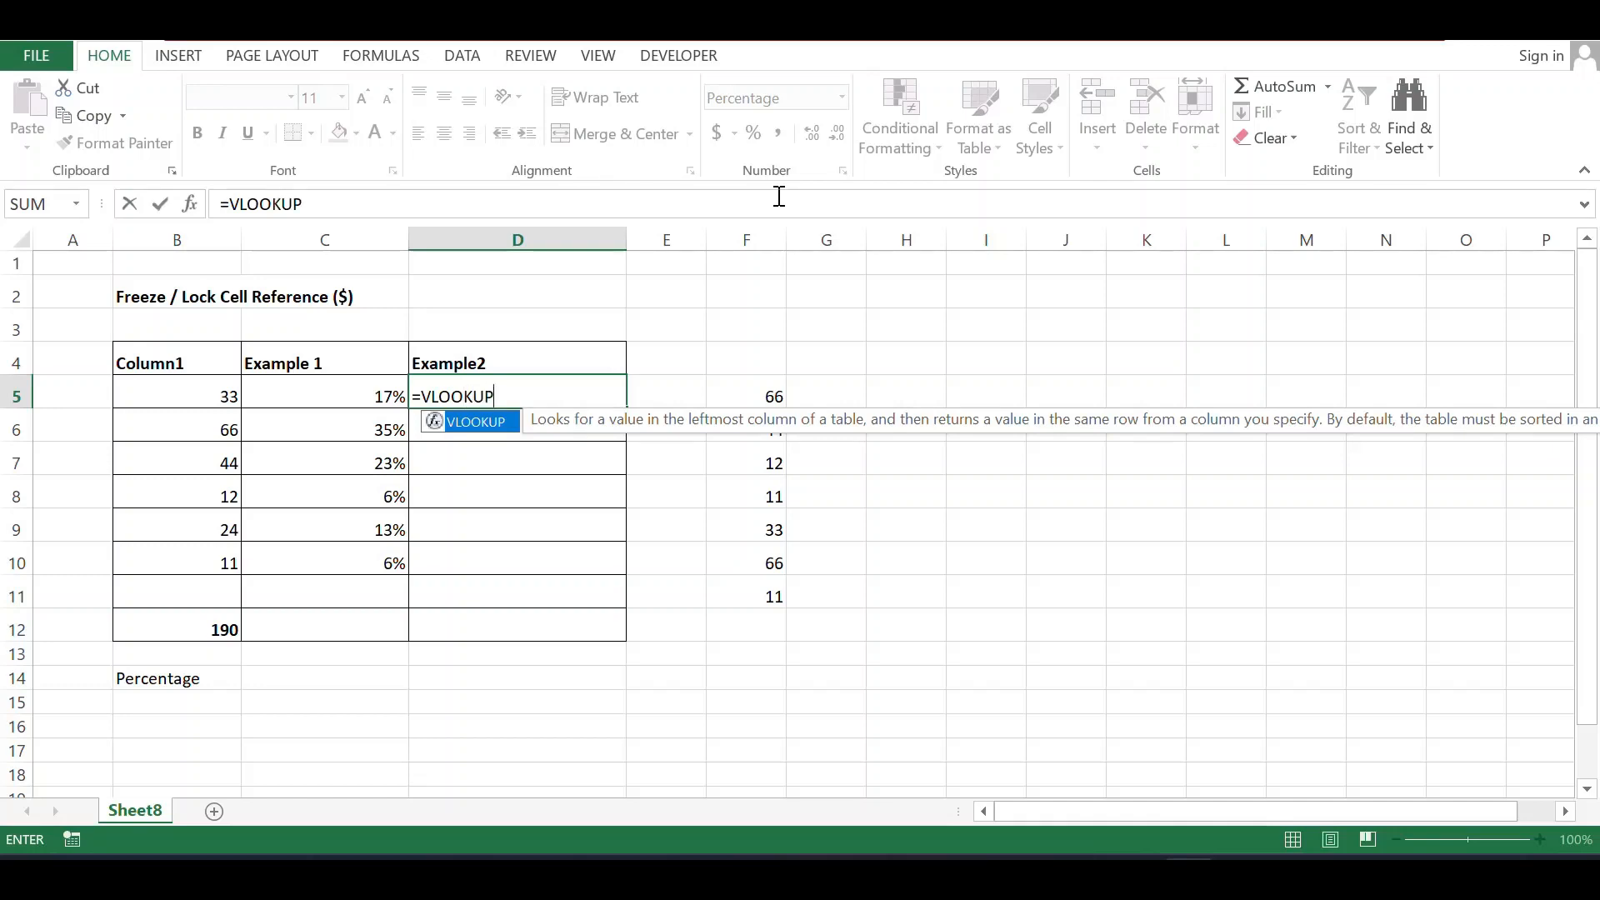
type("(")
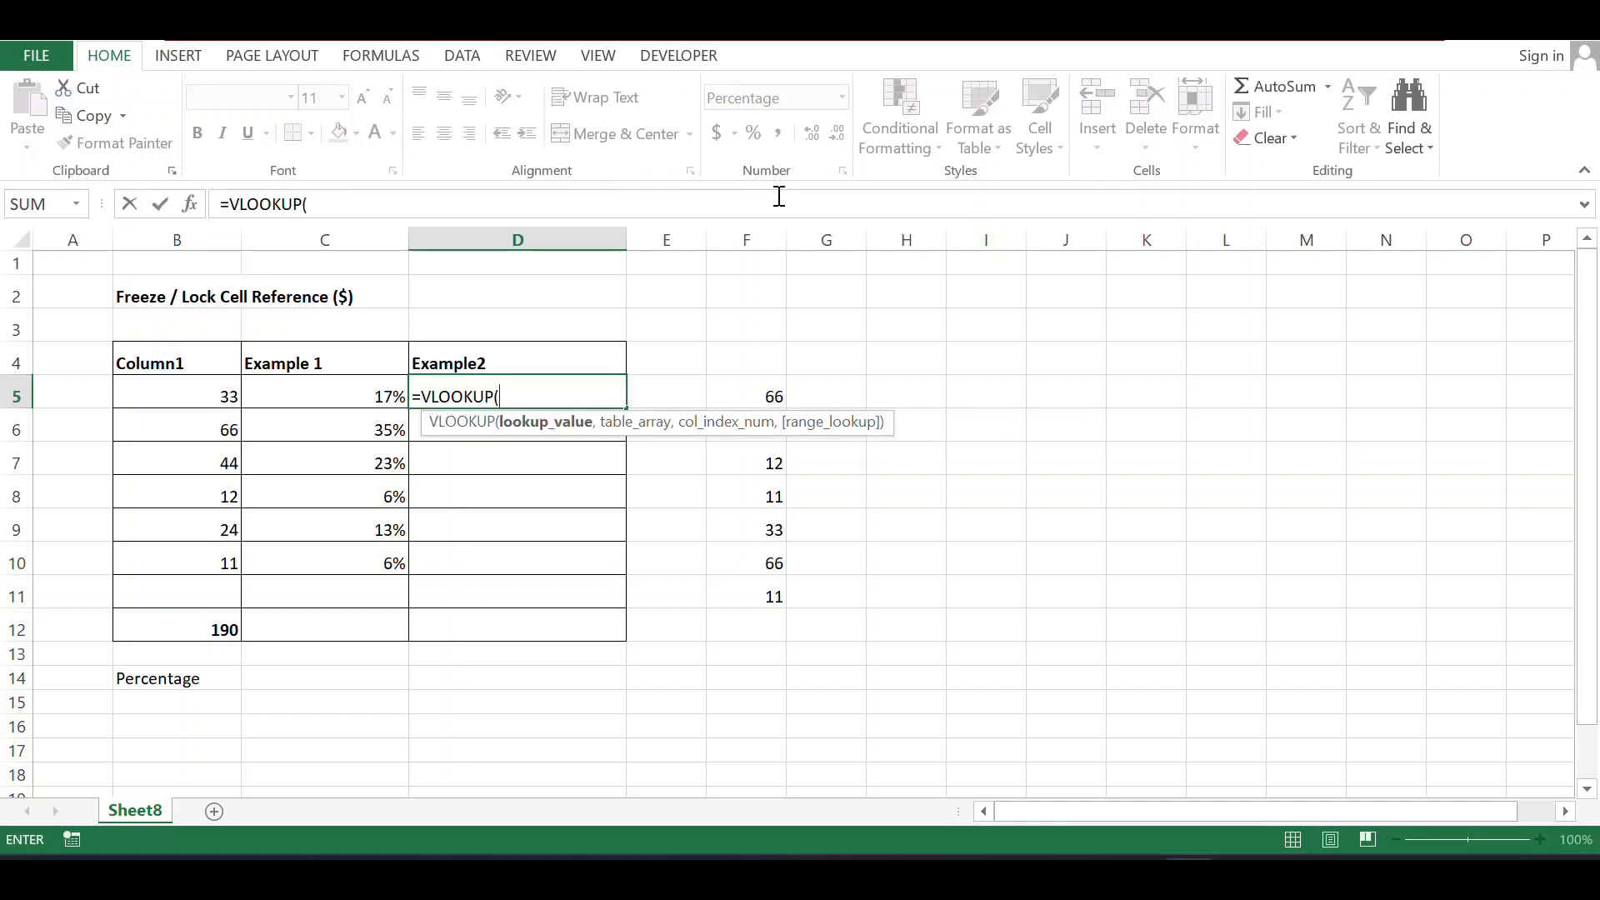
left_click(745, 397)
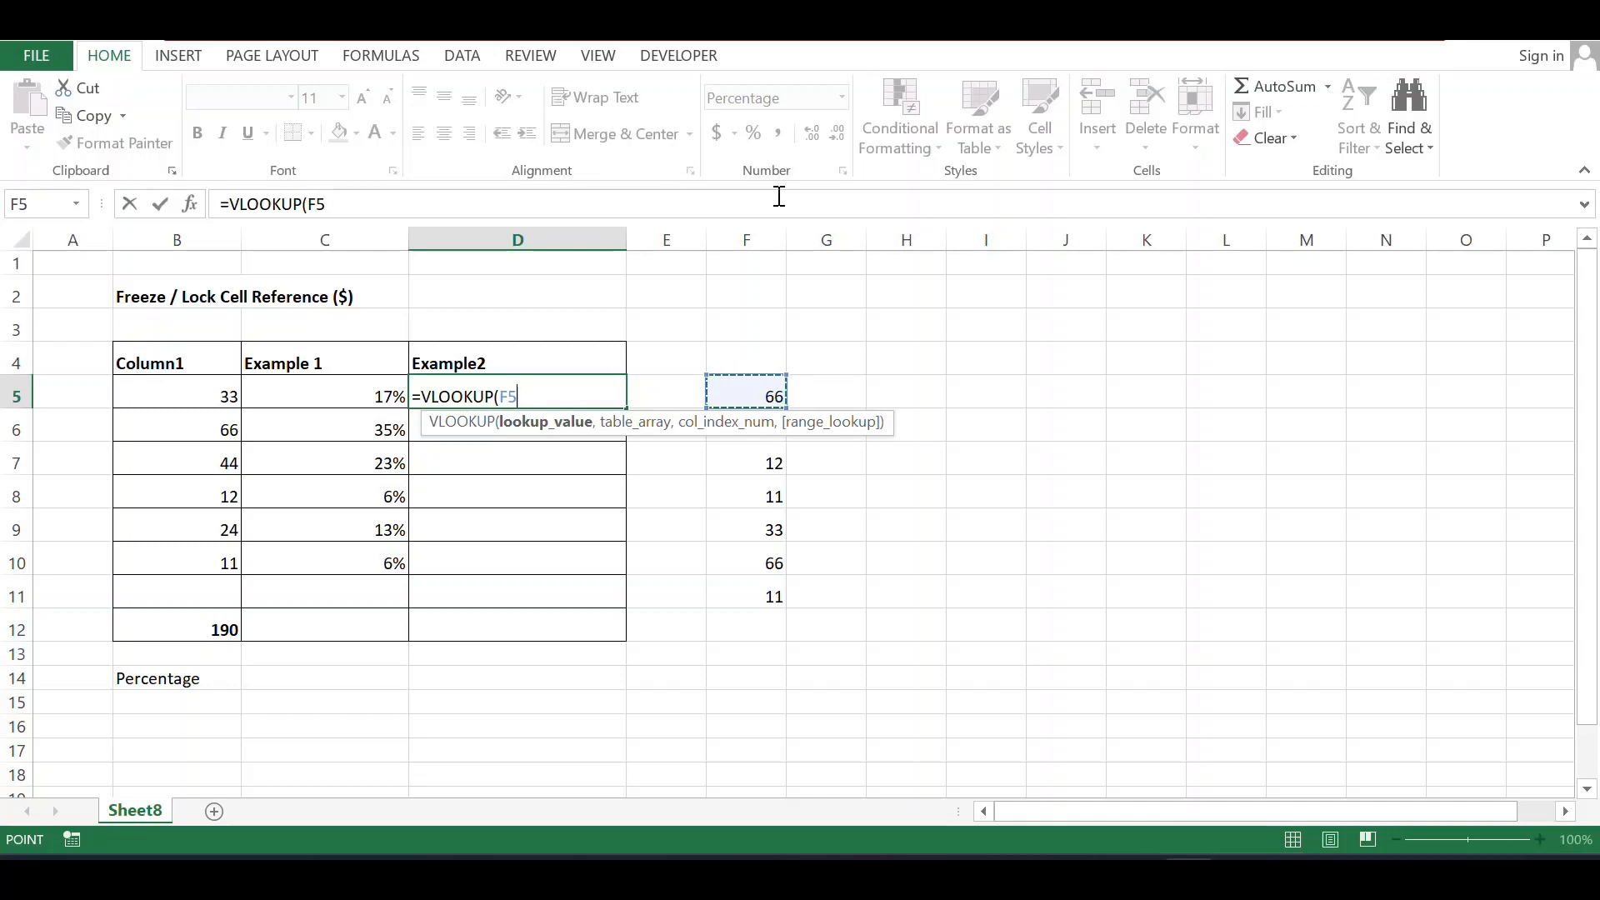
Step: Complete the formula as VLOOKUP(F5,B5:C10,2.FALSE), the period typo triggering a formula-problem warning
left_click(177, 397)
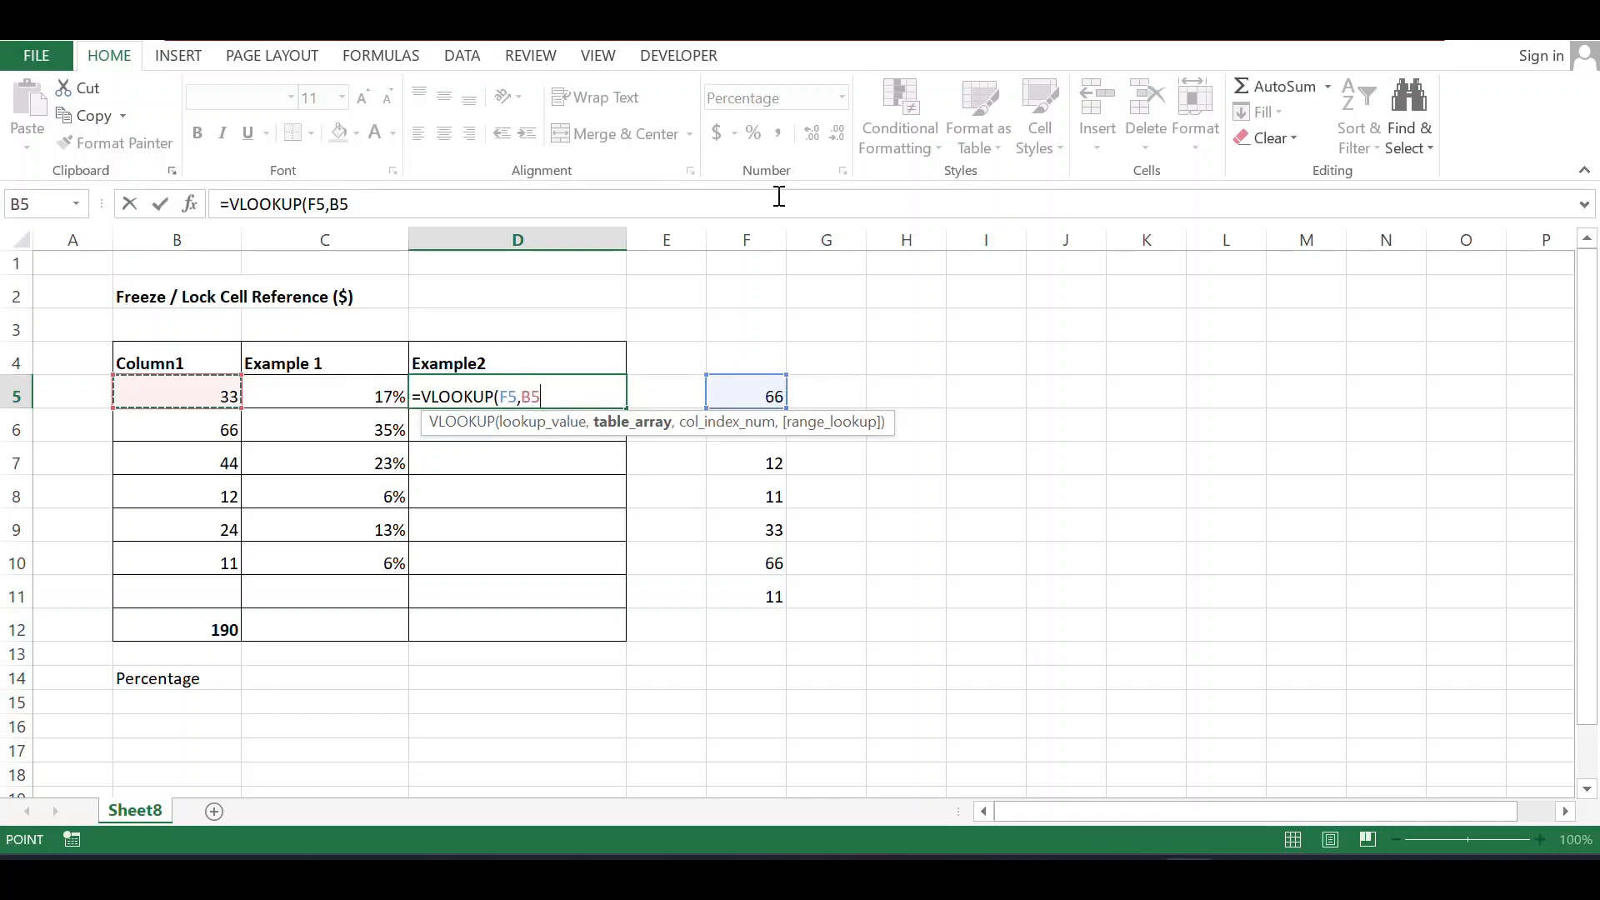
left_click_drag(176, 397, 325, 562)
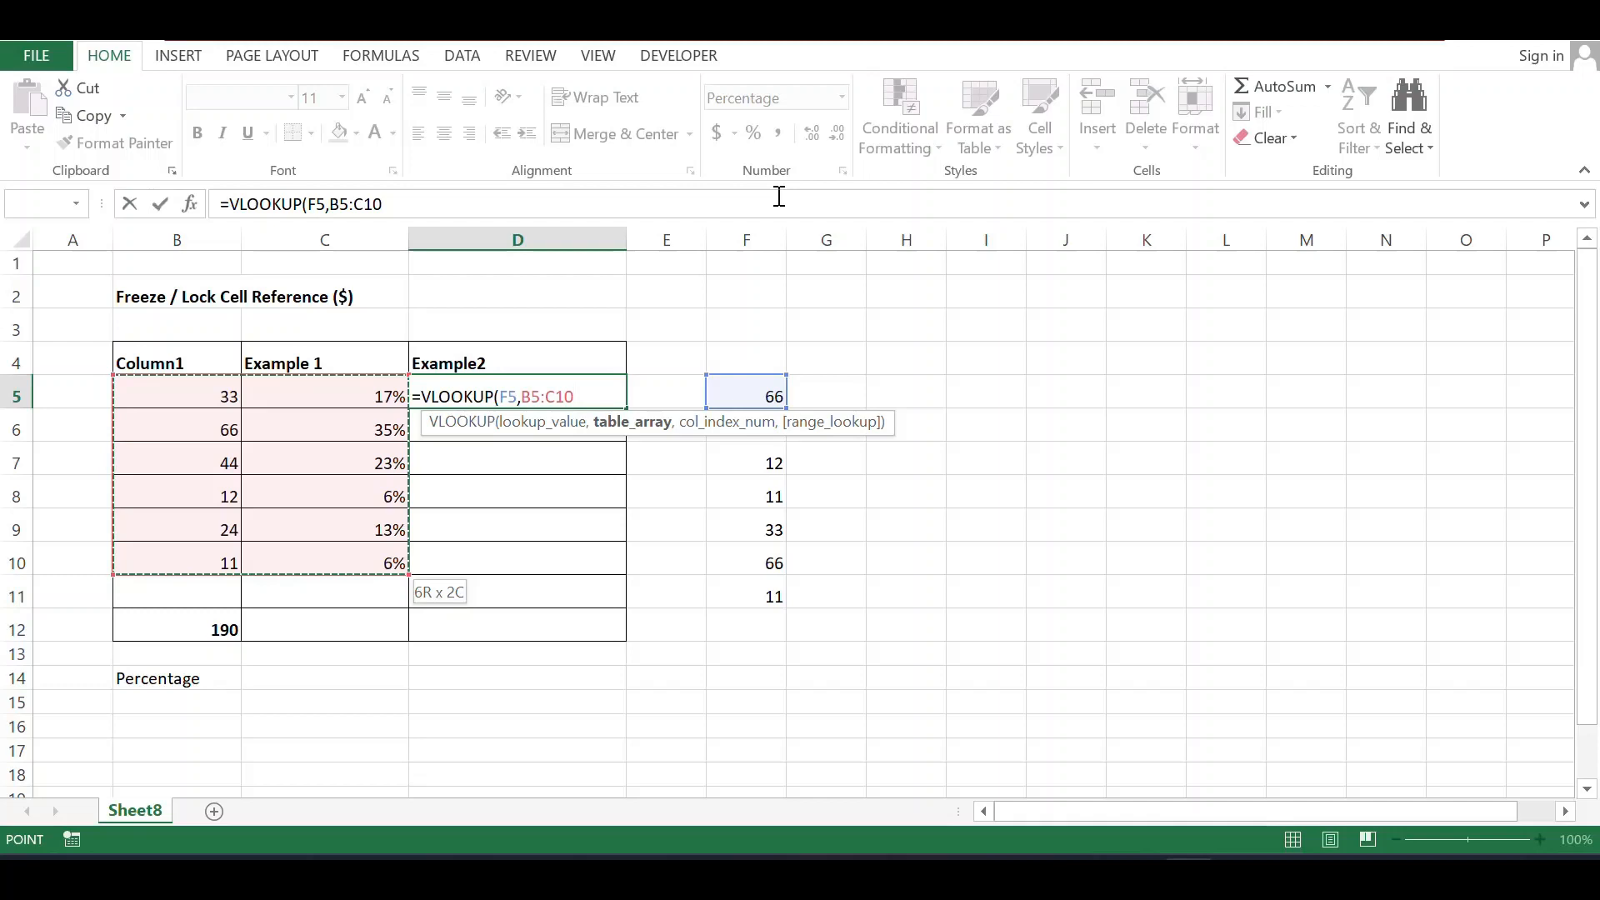
type(",")
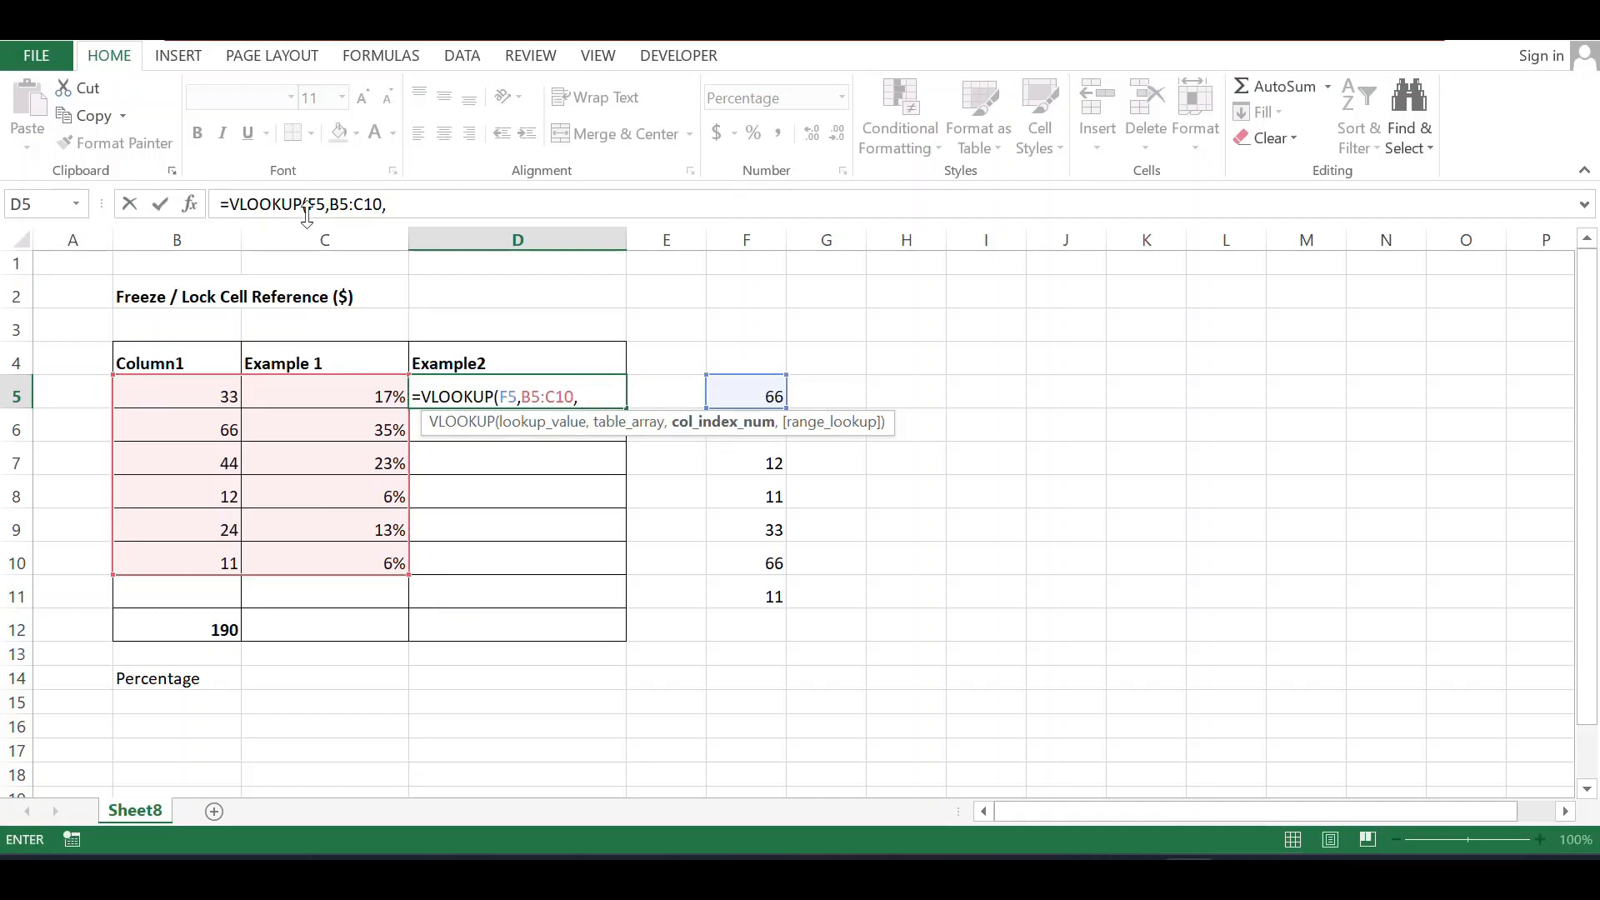
mouse_move(965, 525)
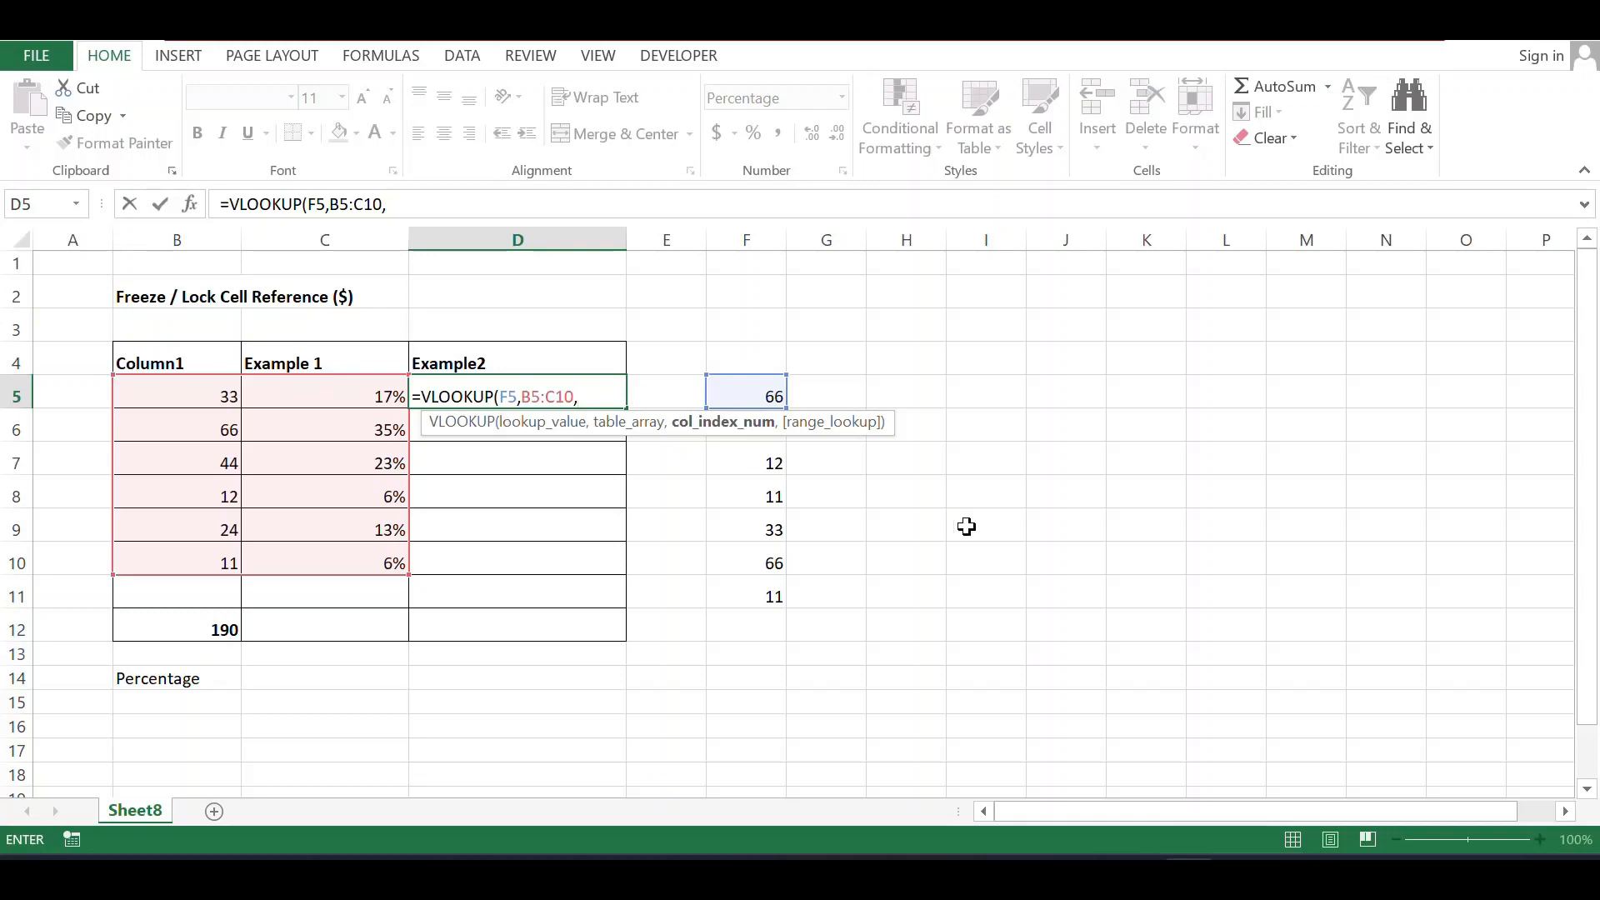
type("2")
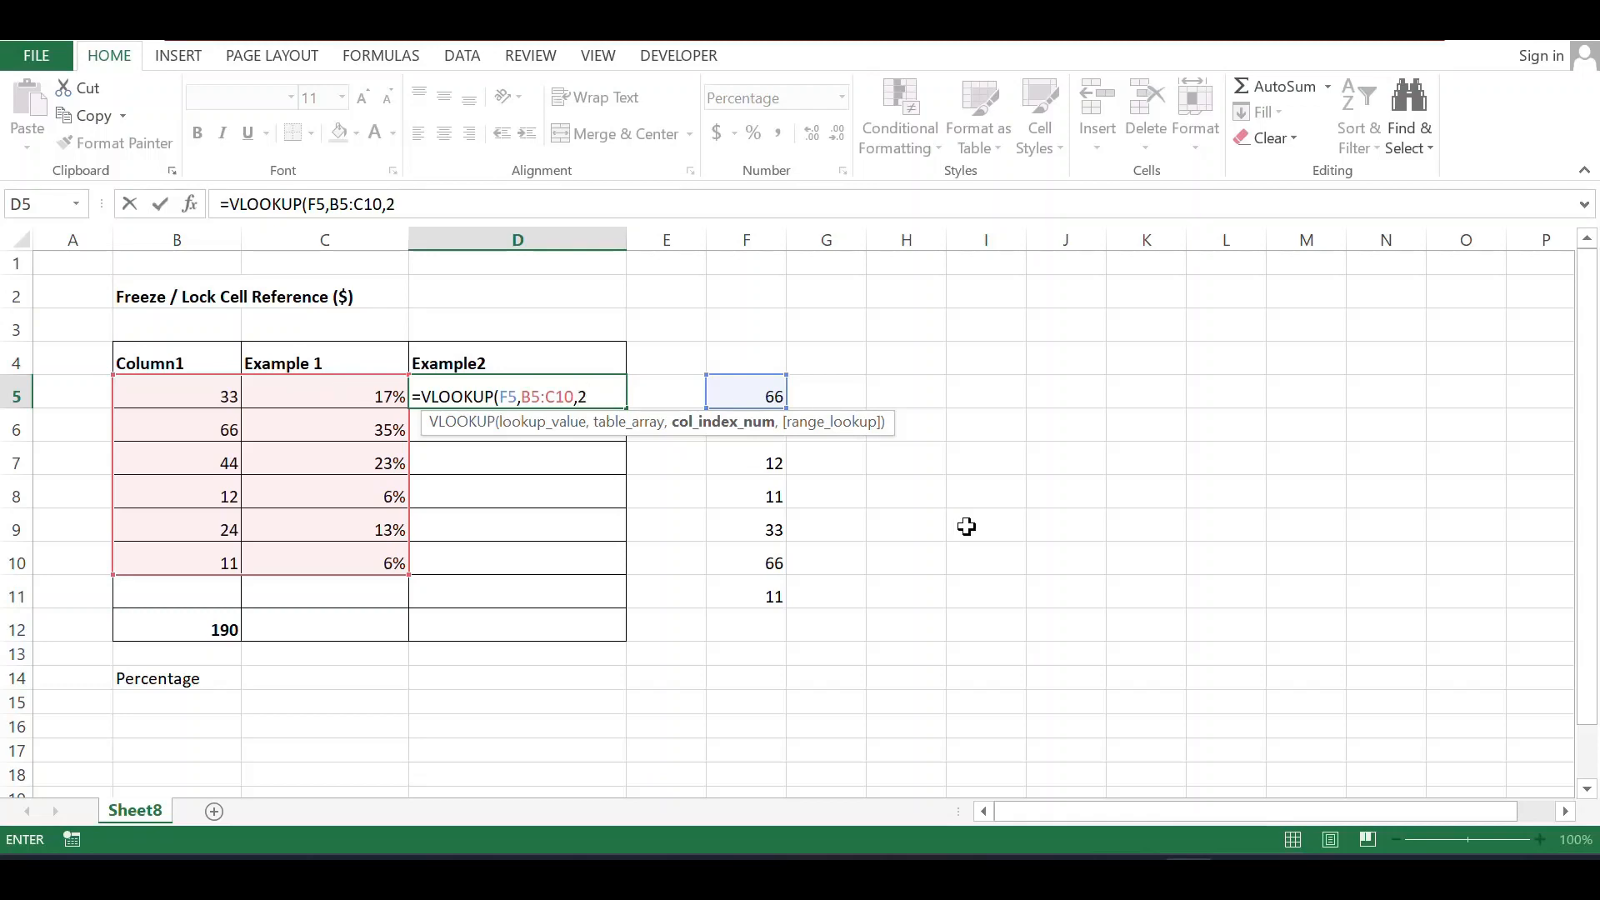
type(".")
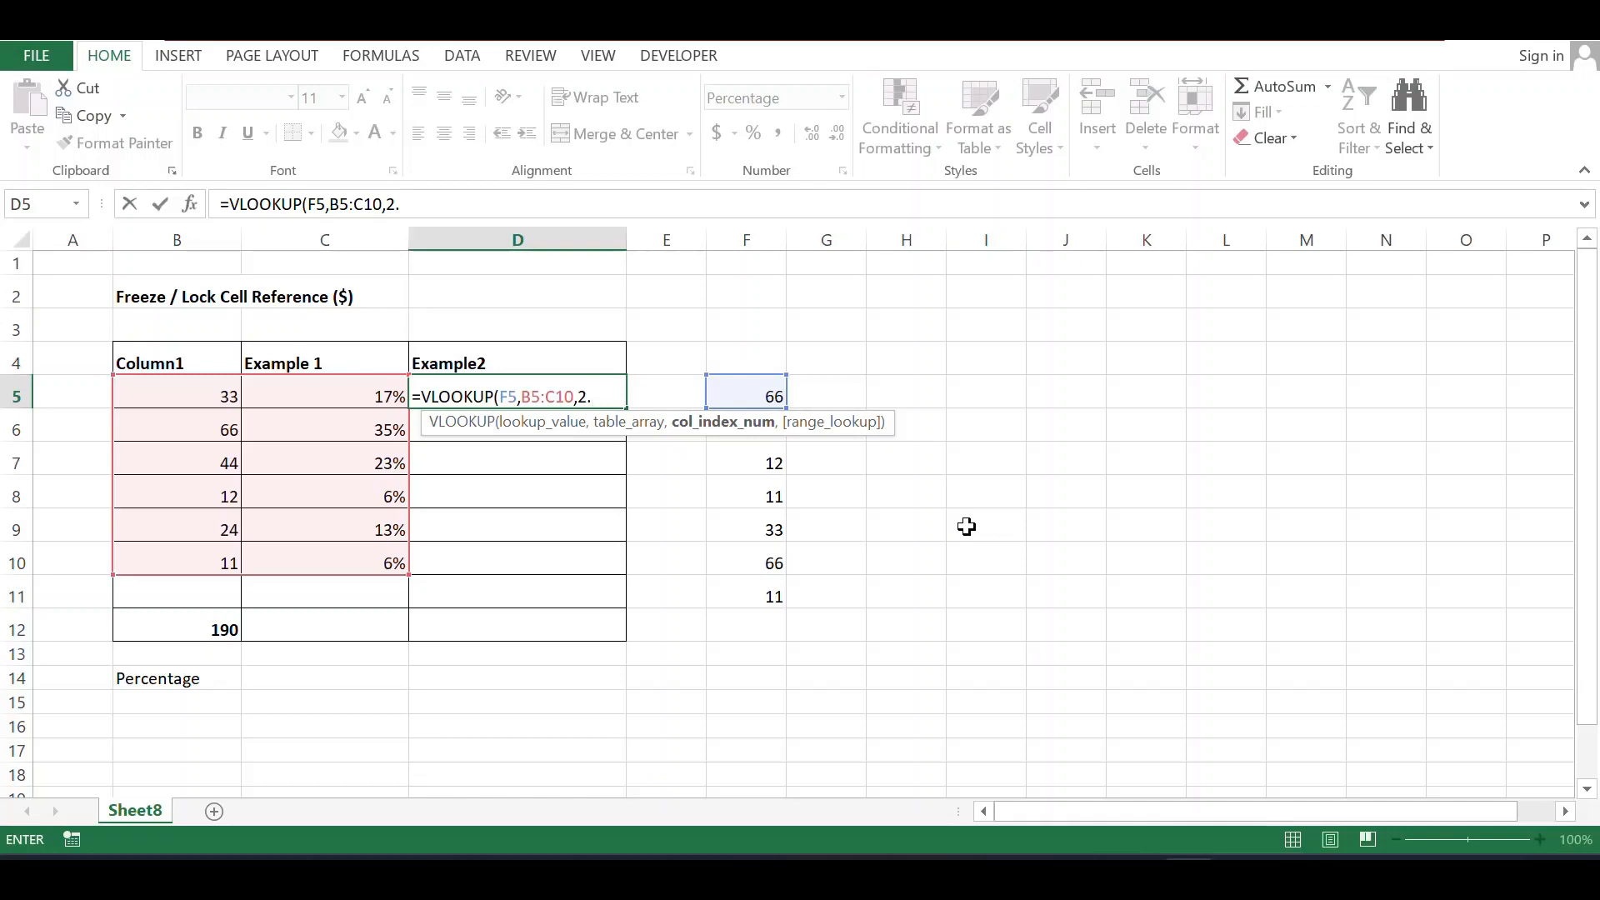
type("FA")
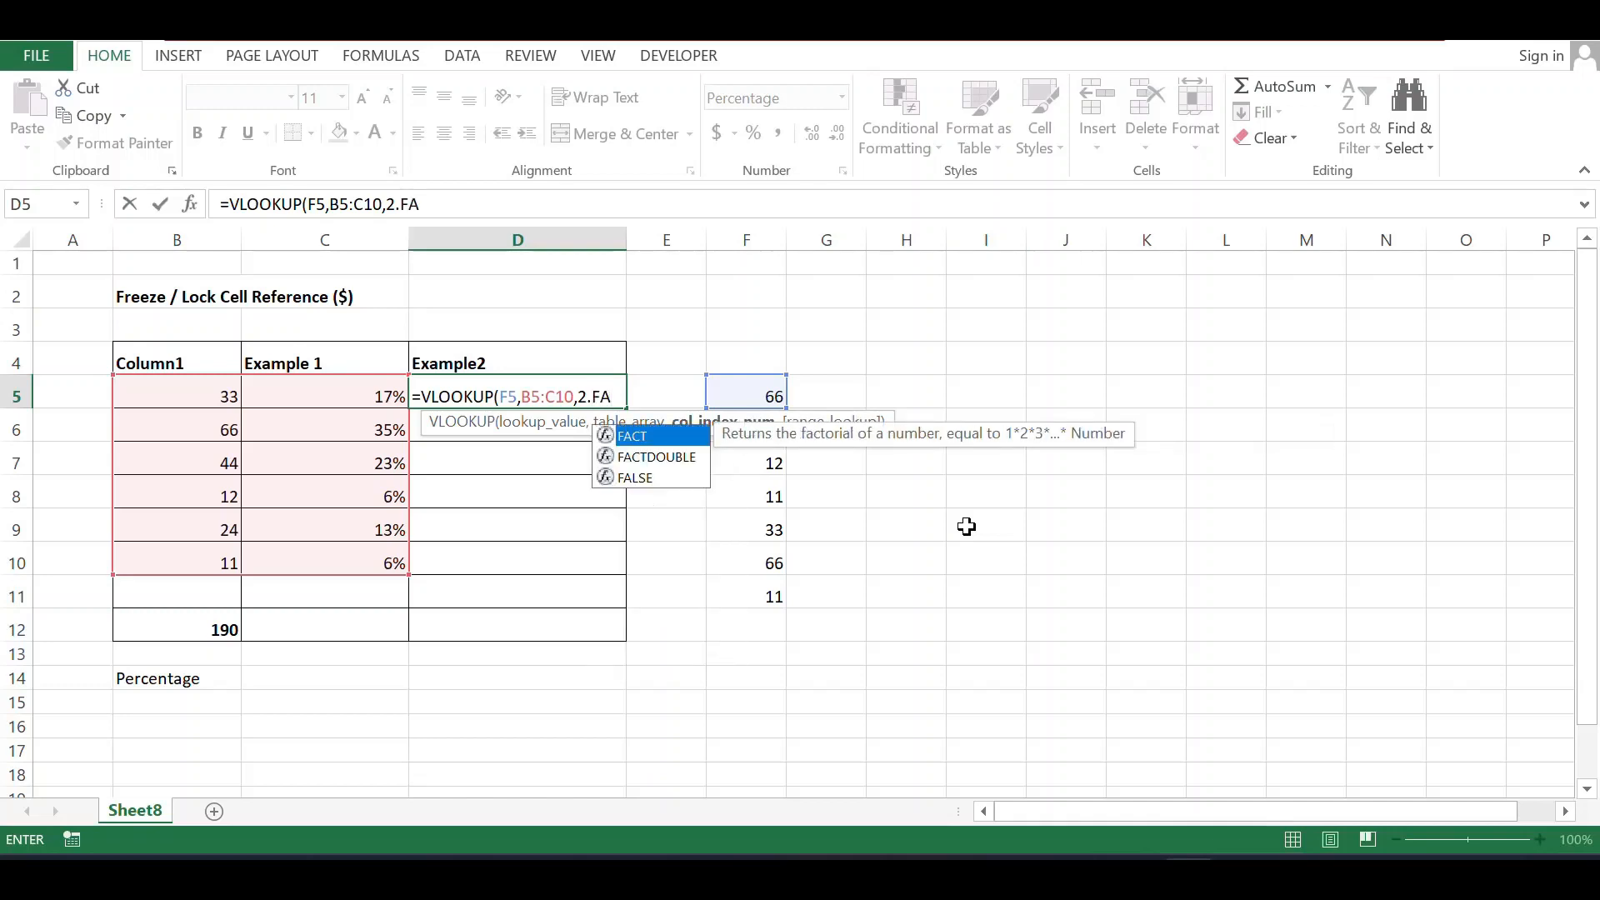
type("LSW")
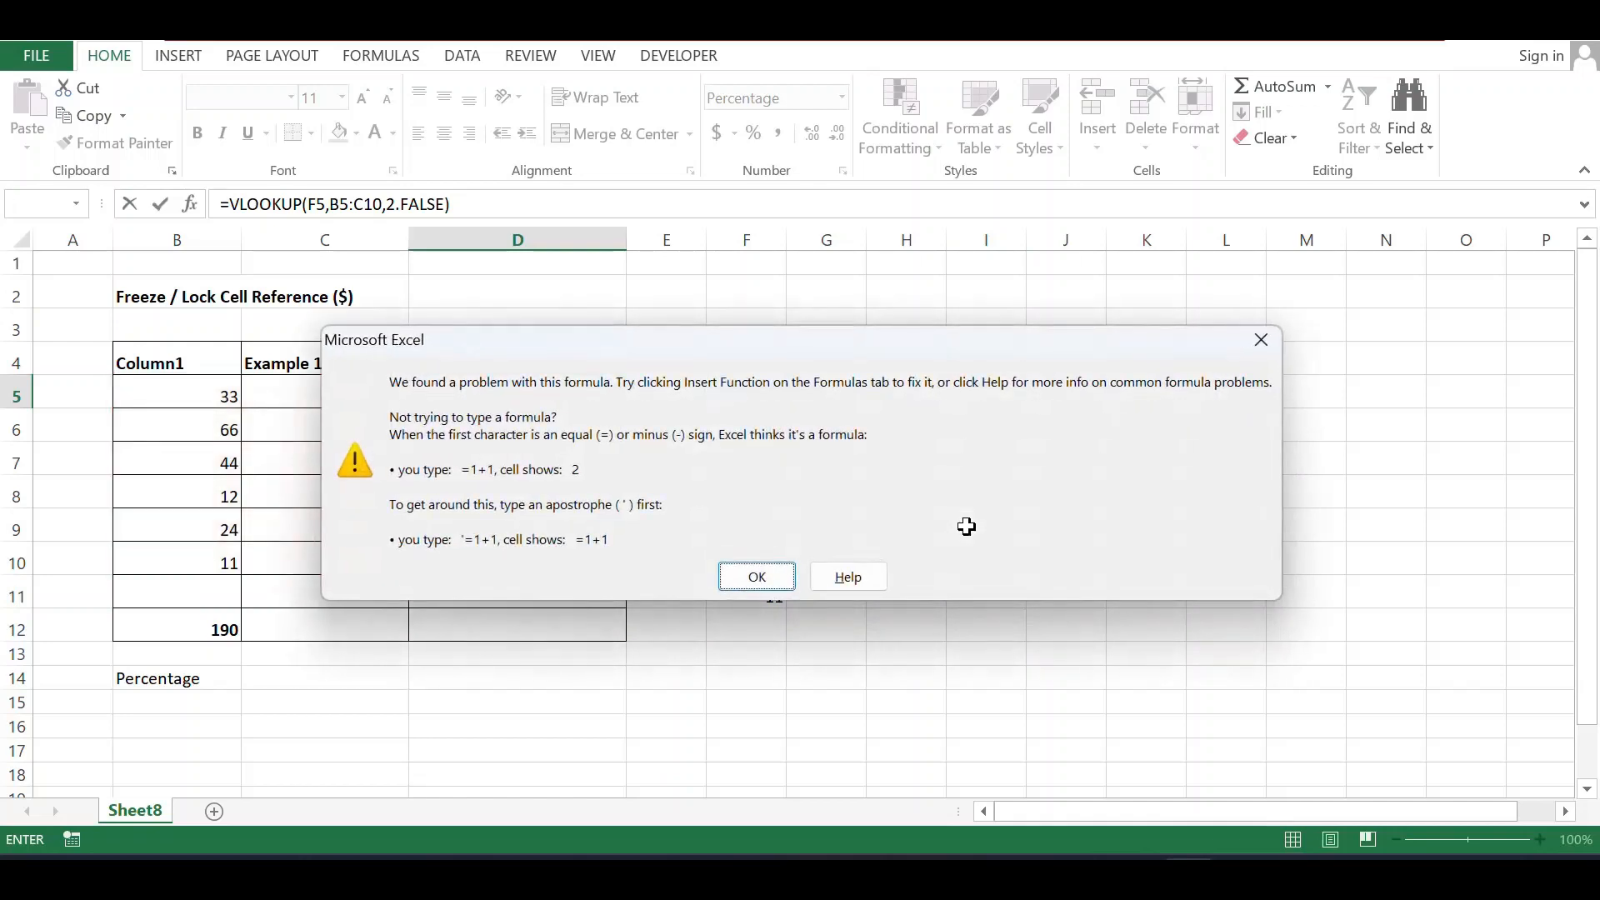
Step: Dismiss the warning and correct the period to a comma so D5 returns 35%
left_click(757, 576)
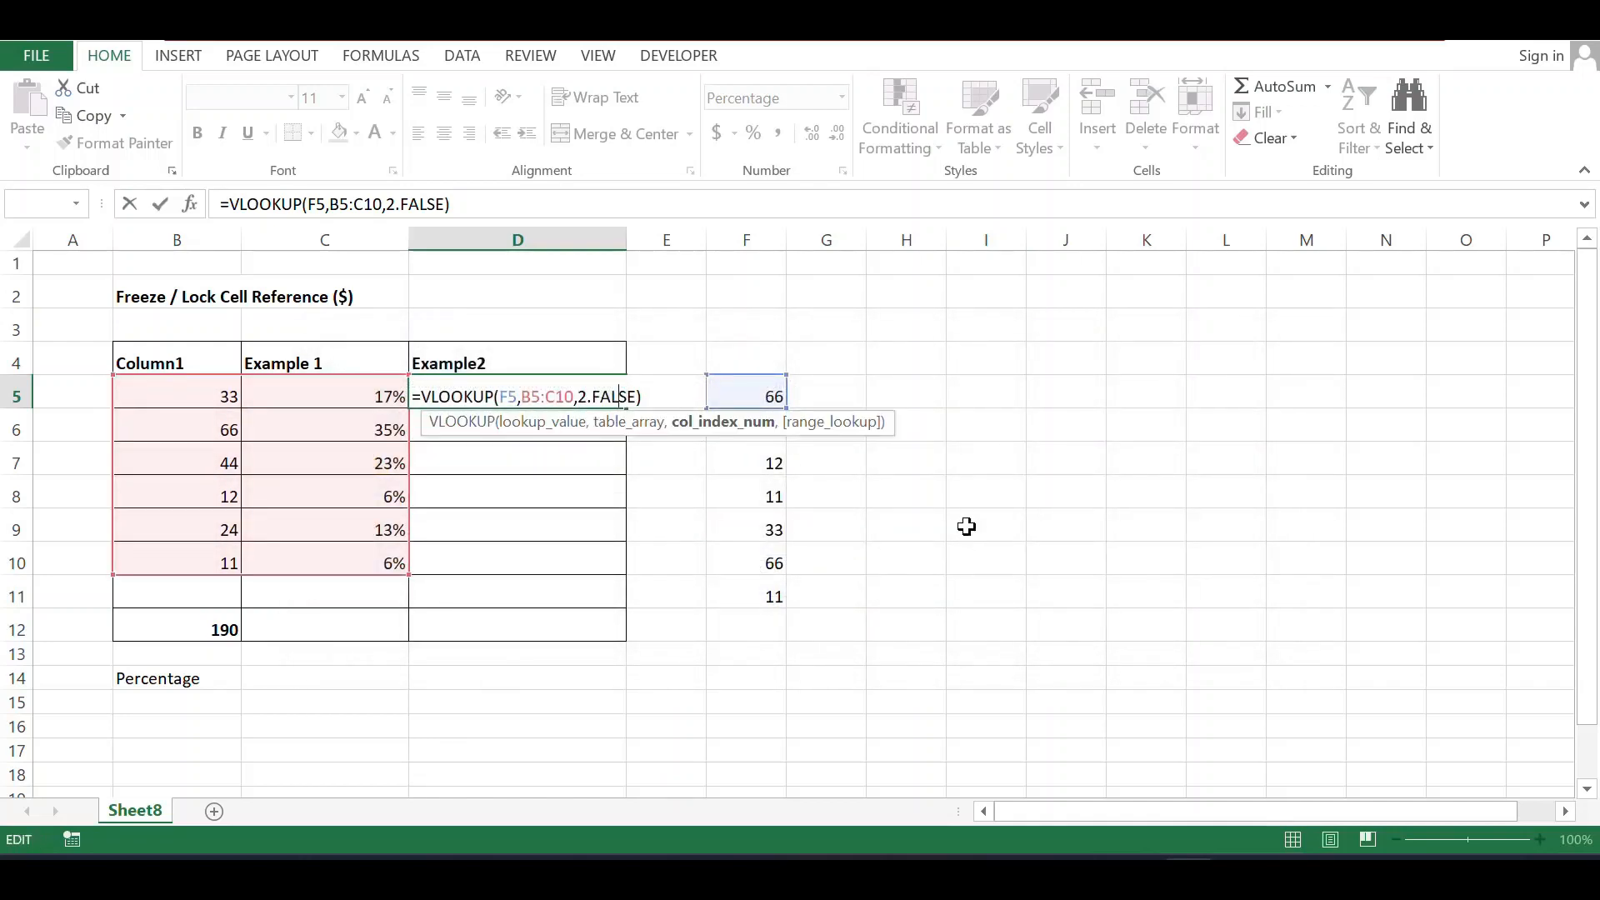
key("Backspace")
type(",")
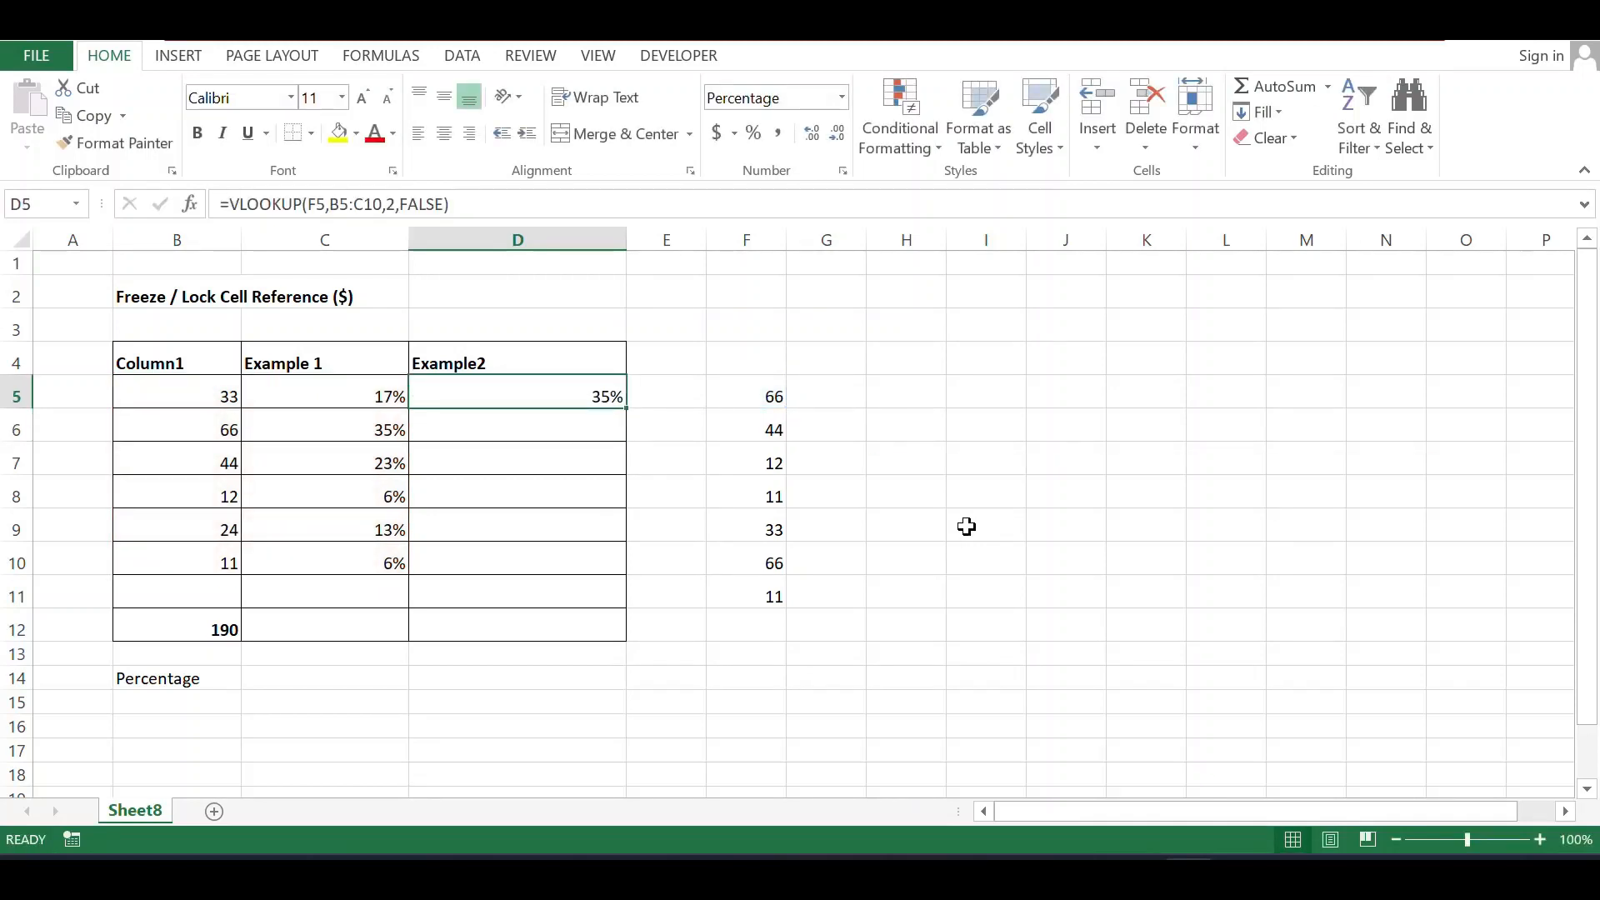
left_click(744, 396)
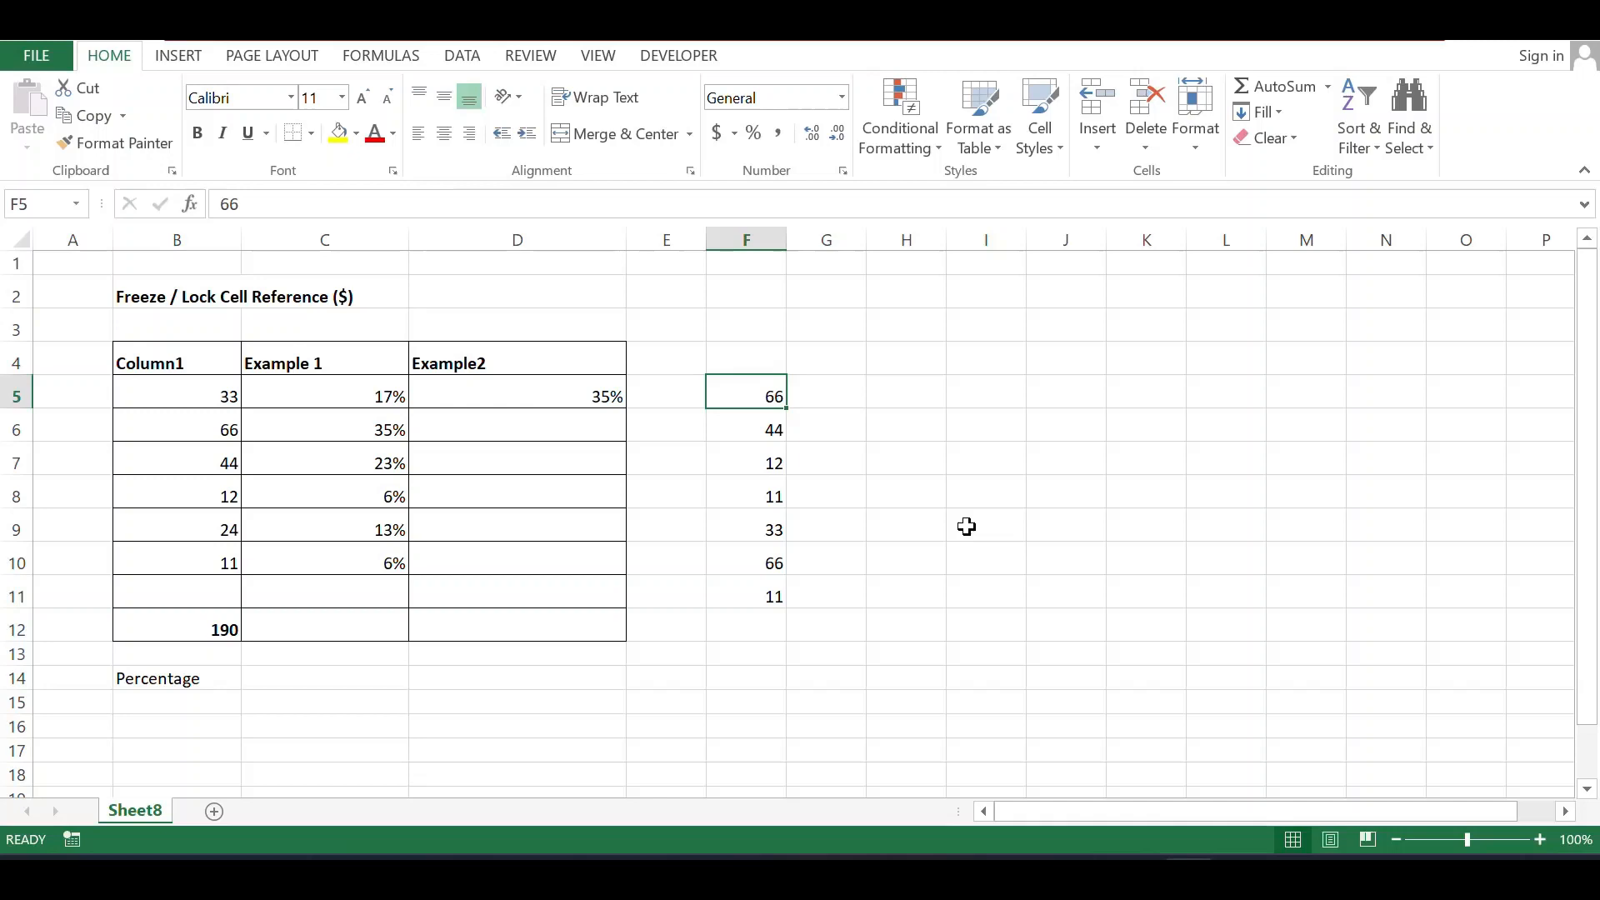
left_click(325, 429)
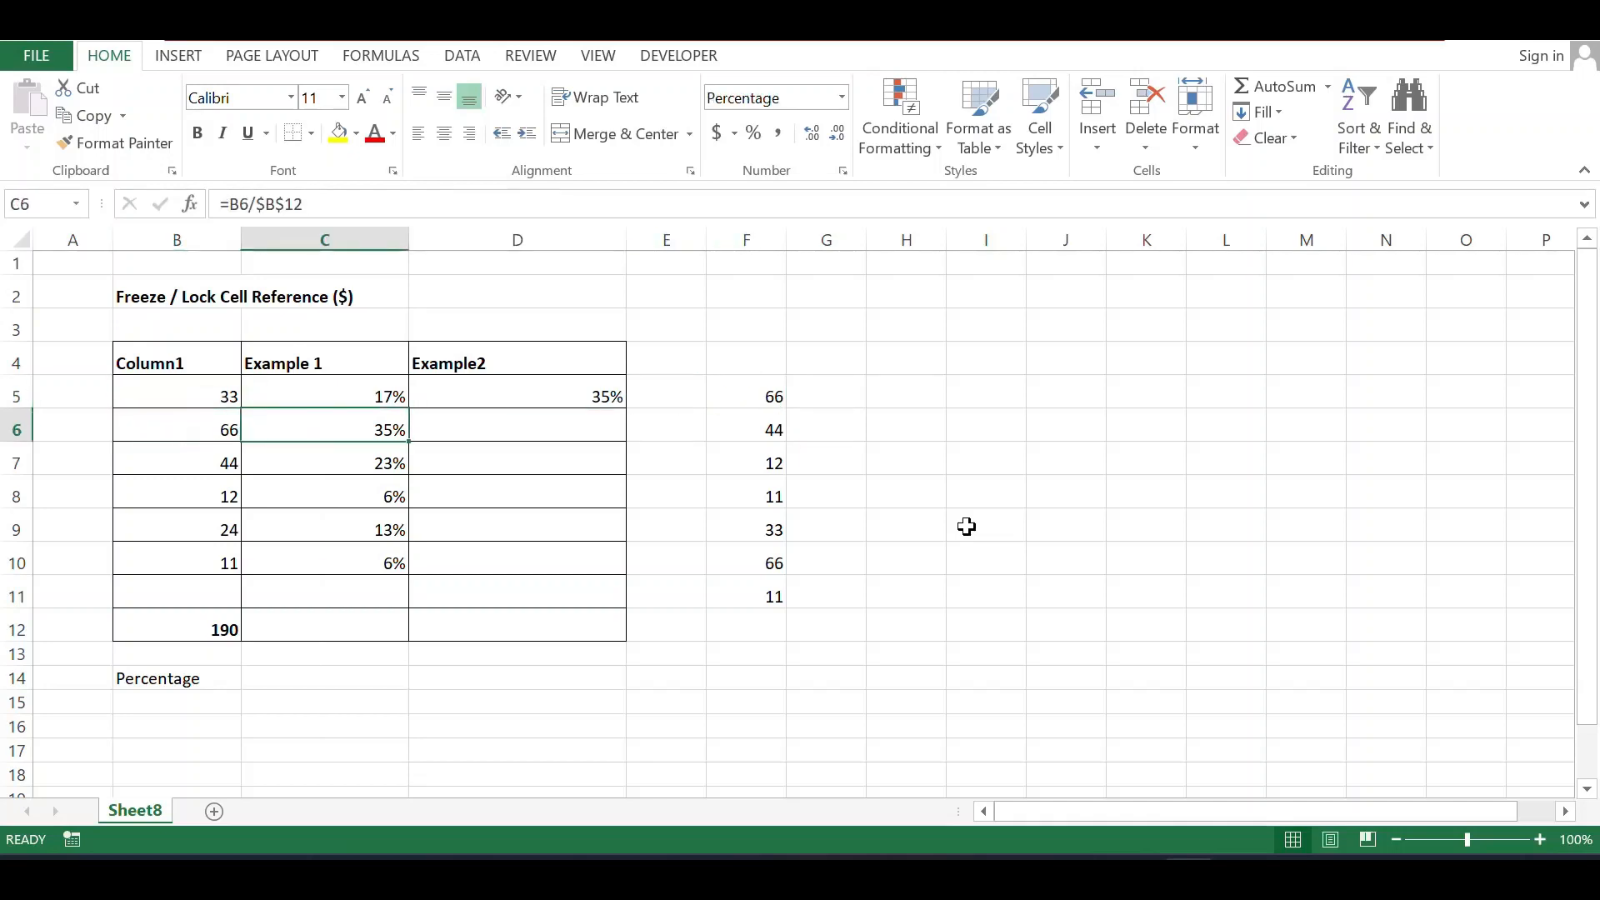
Step: Fill the VLOOKUP down to D10, giving 23%, 6%, 6% and #N/A in D9 and D10
left_click(517, 397)
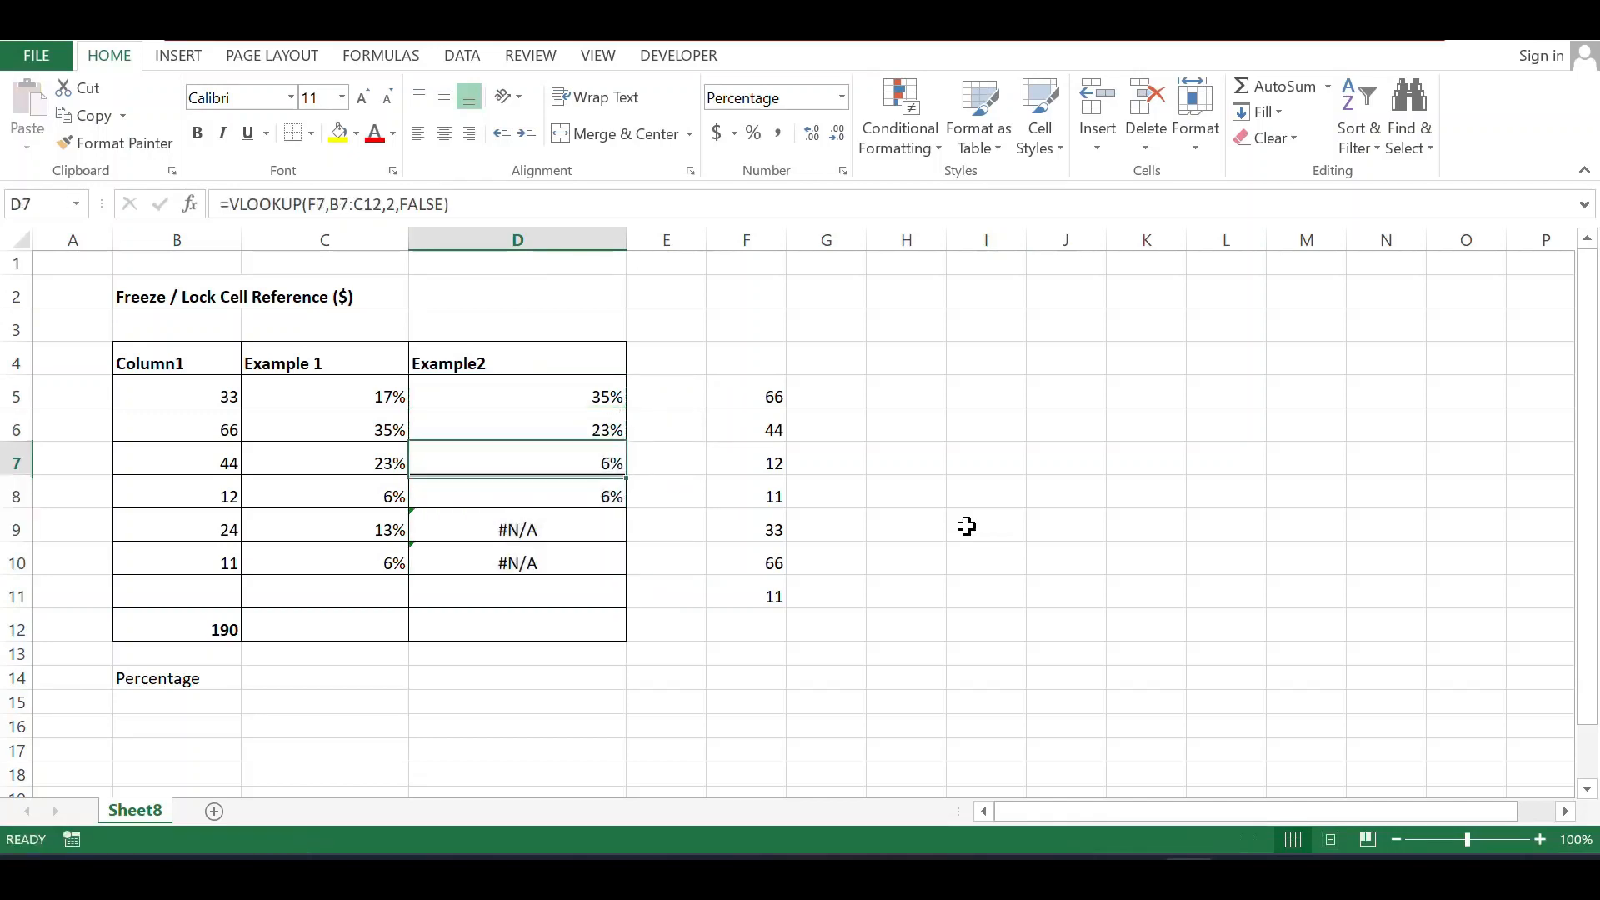
left_click(745, 429)
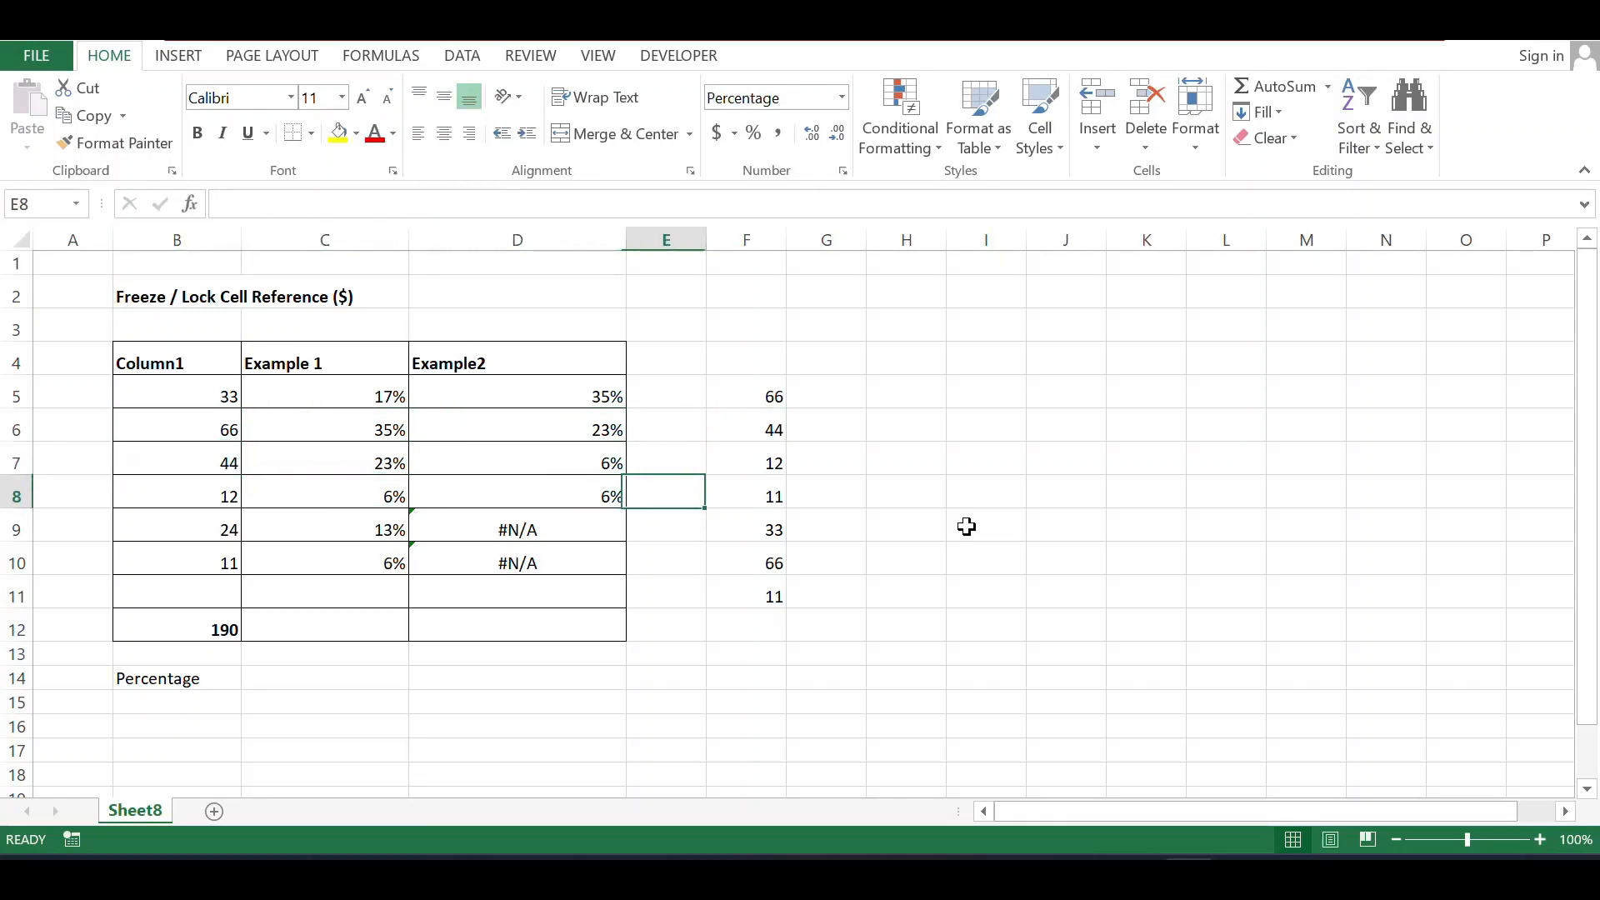
left_click(176, 497)
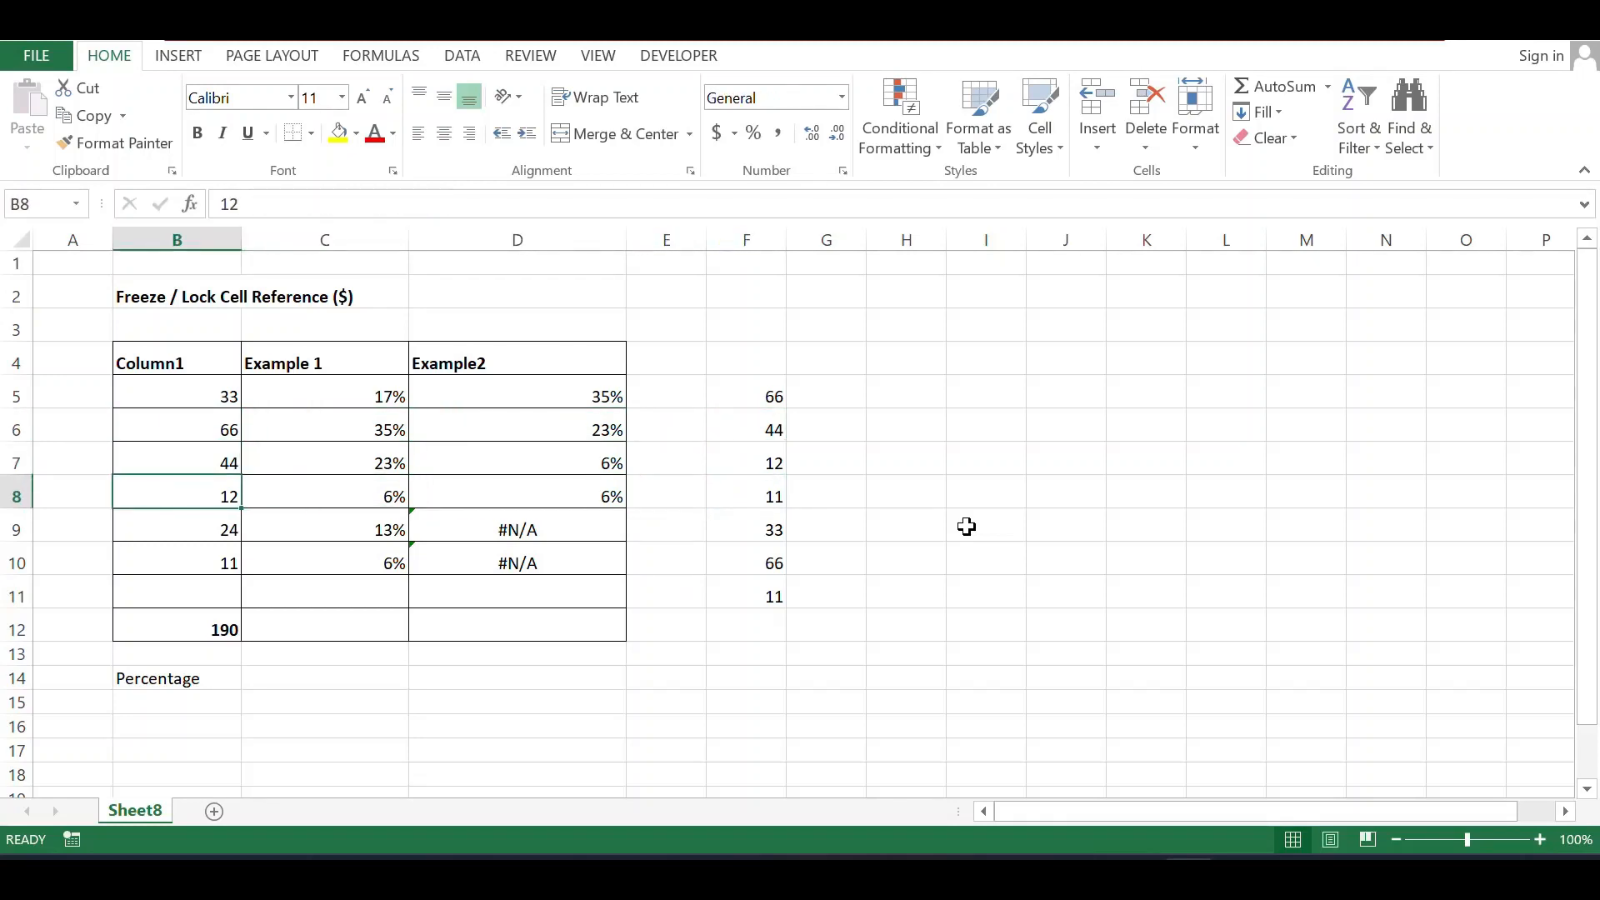
left_click(325, 561)
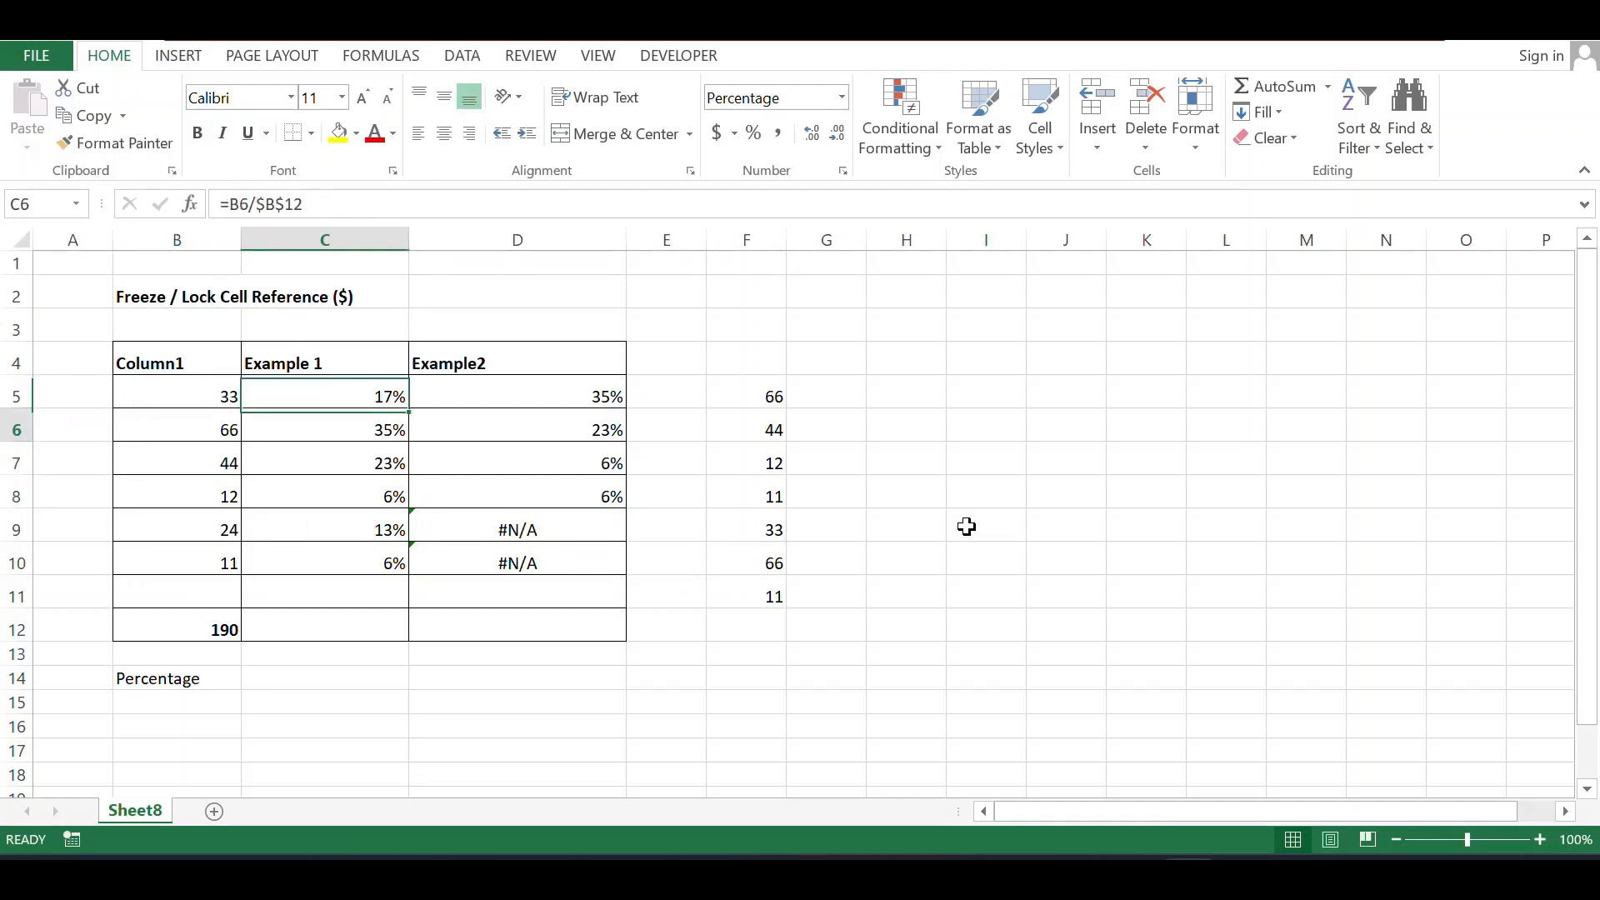
Step: Inspect D9's shifted range B9:C14, then start editing the D5 VLOOKUP
left_click(517, 529)
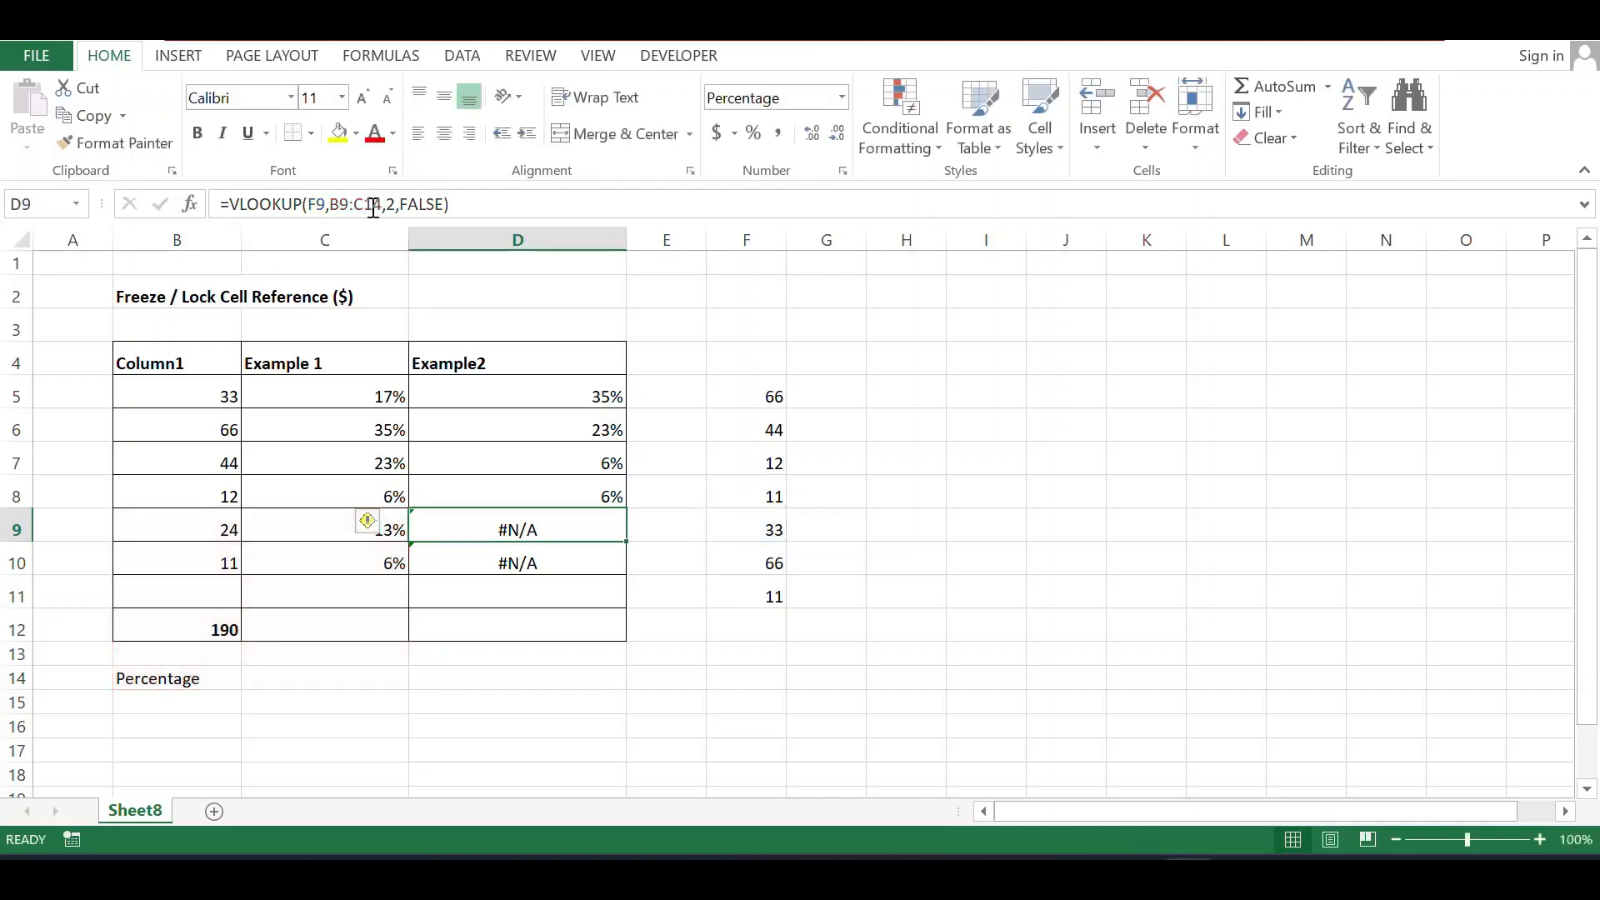
left_click(516, 396)
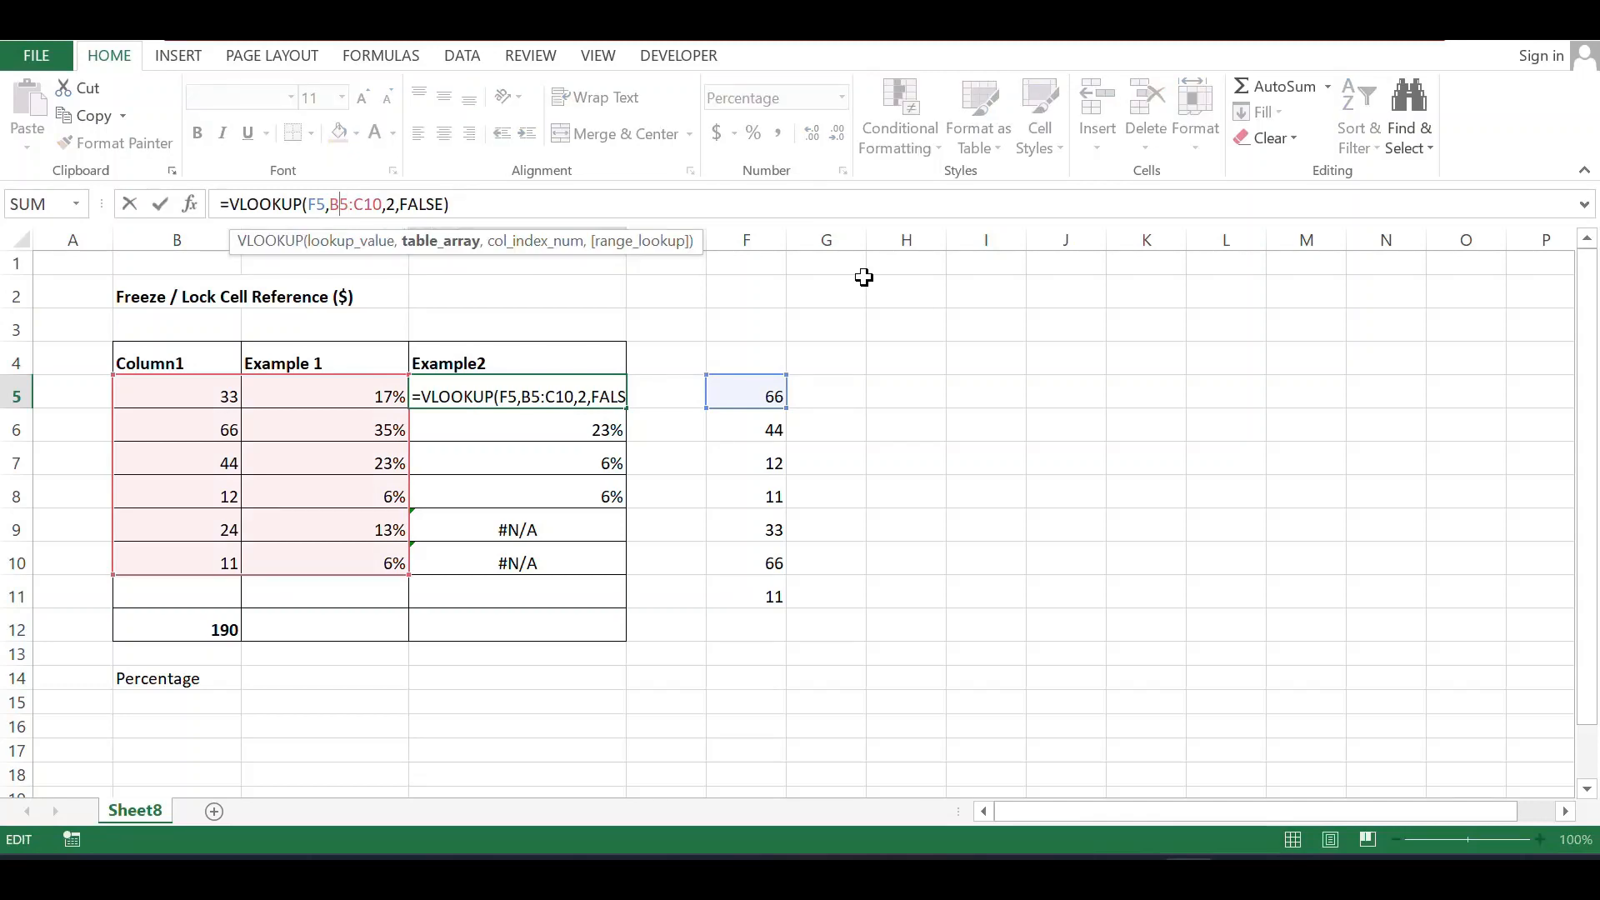
Step: Lock the table to $B$5:$C$10 with F4 and fill down so D5:D10 show 35%, 23%, 6%, 6%, 17%, 35%
key("f4")
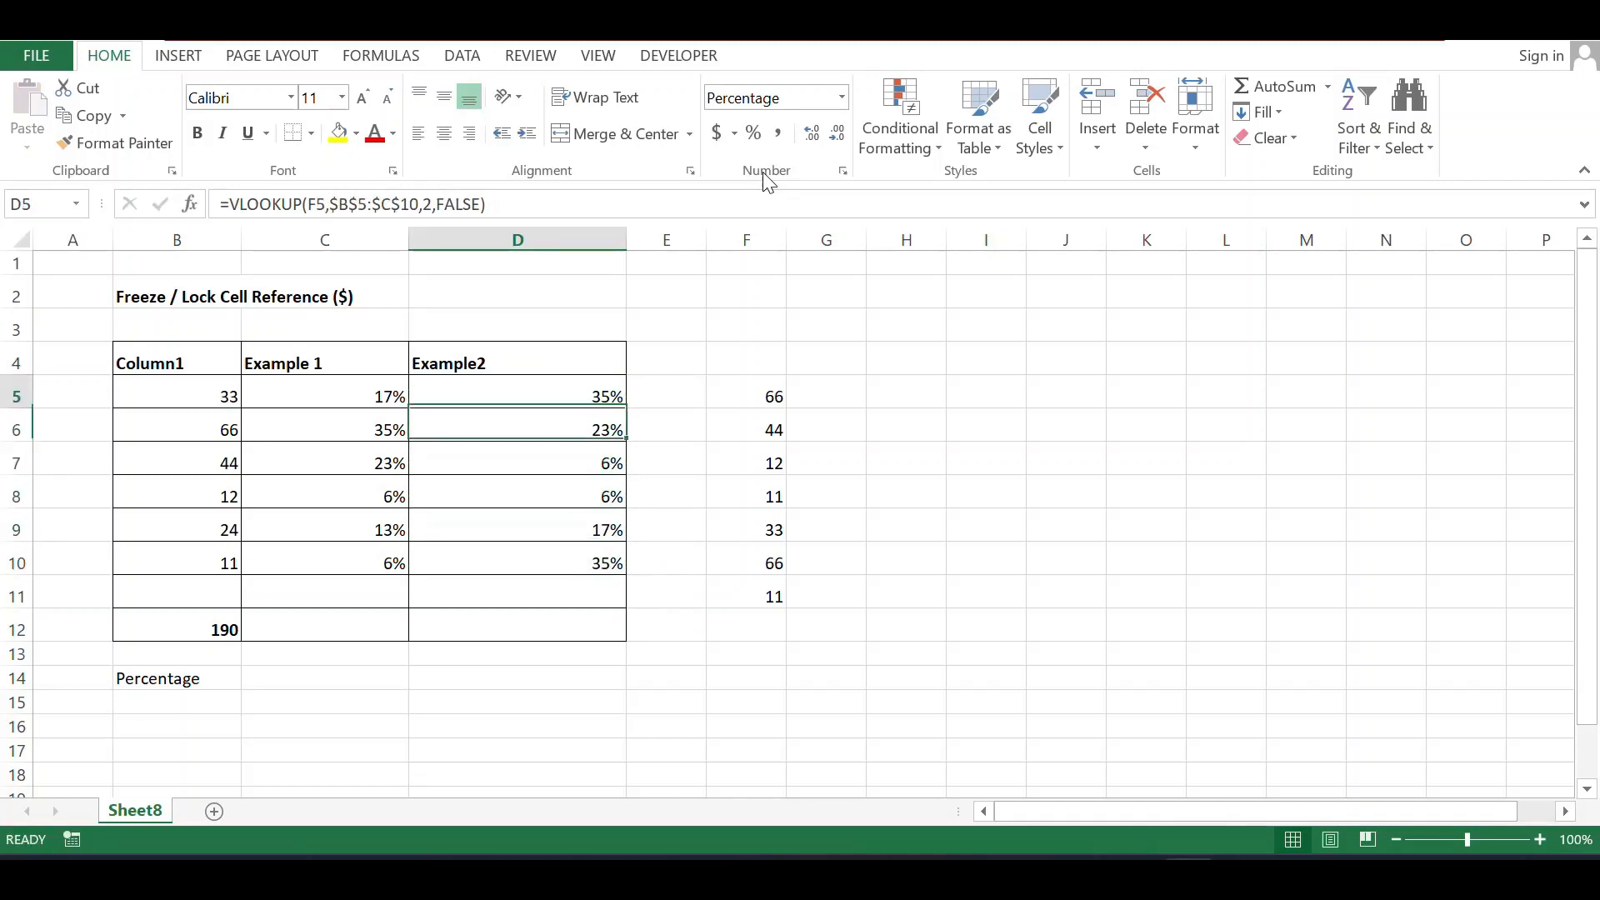
left_click(517, 429)
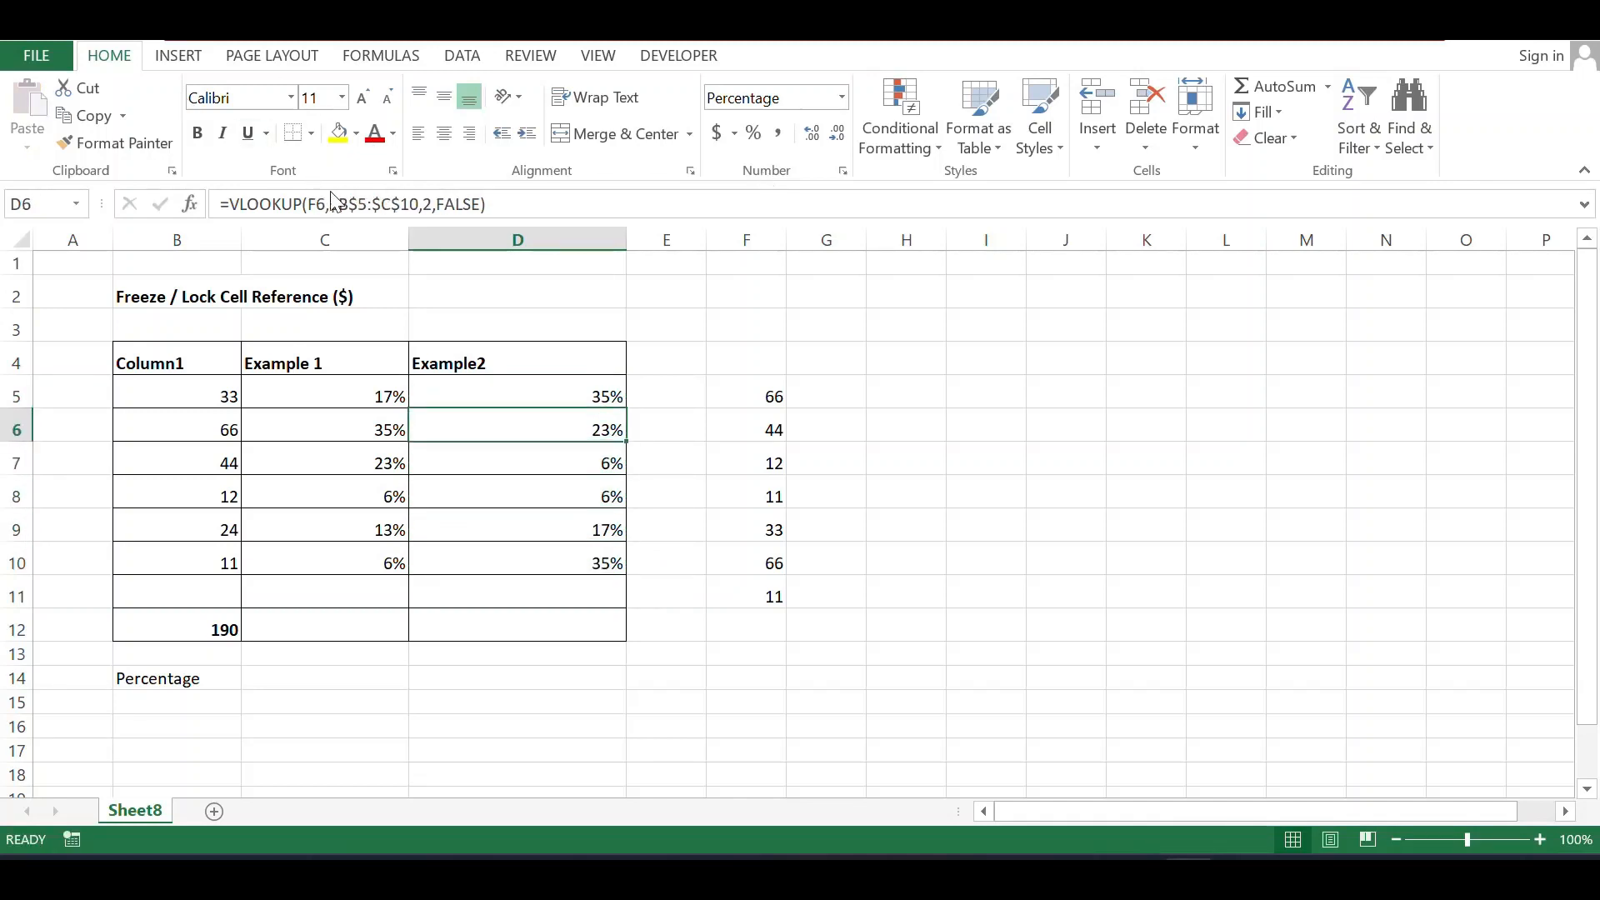
mouse_move(391, 216)
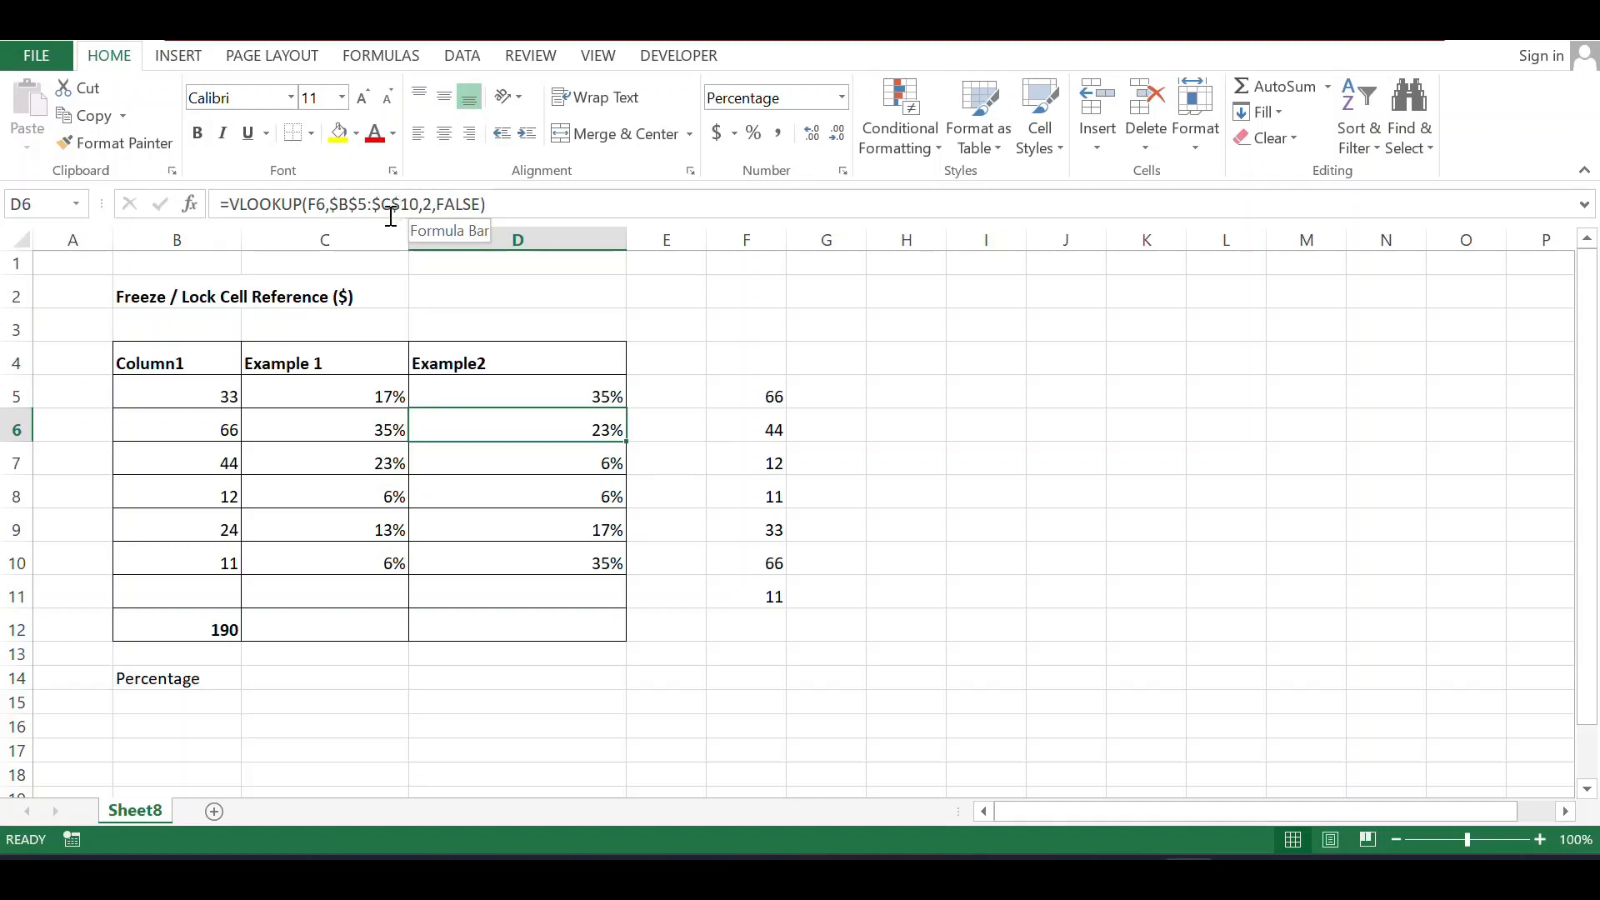
left_click(517, 461)
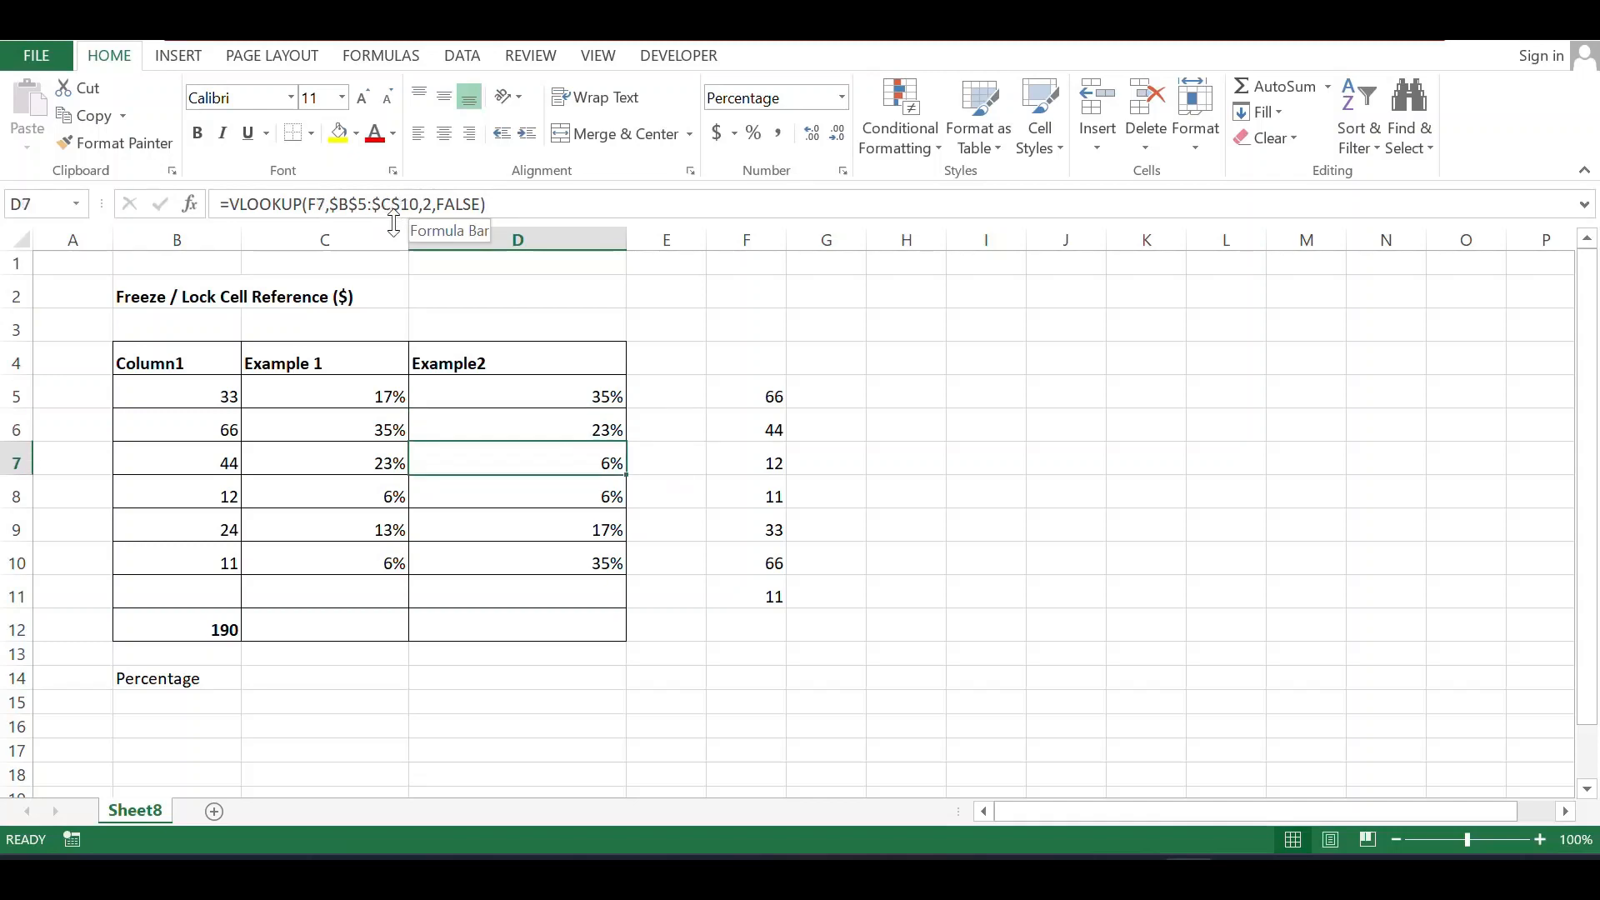
left_click(517, 530)
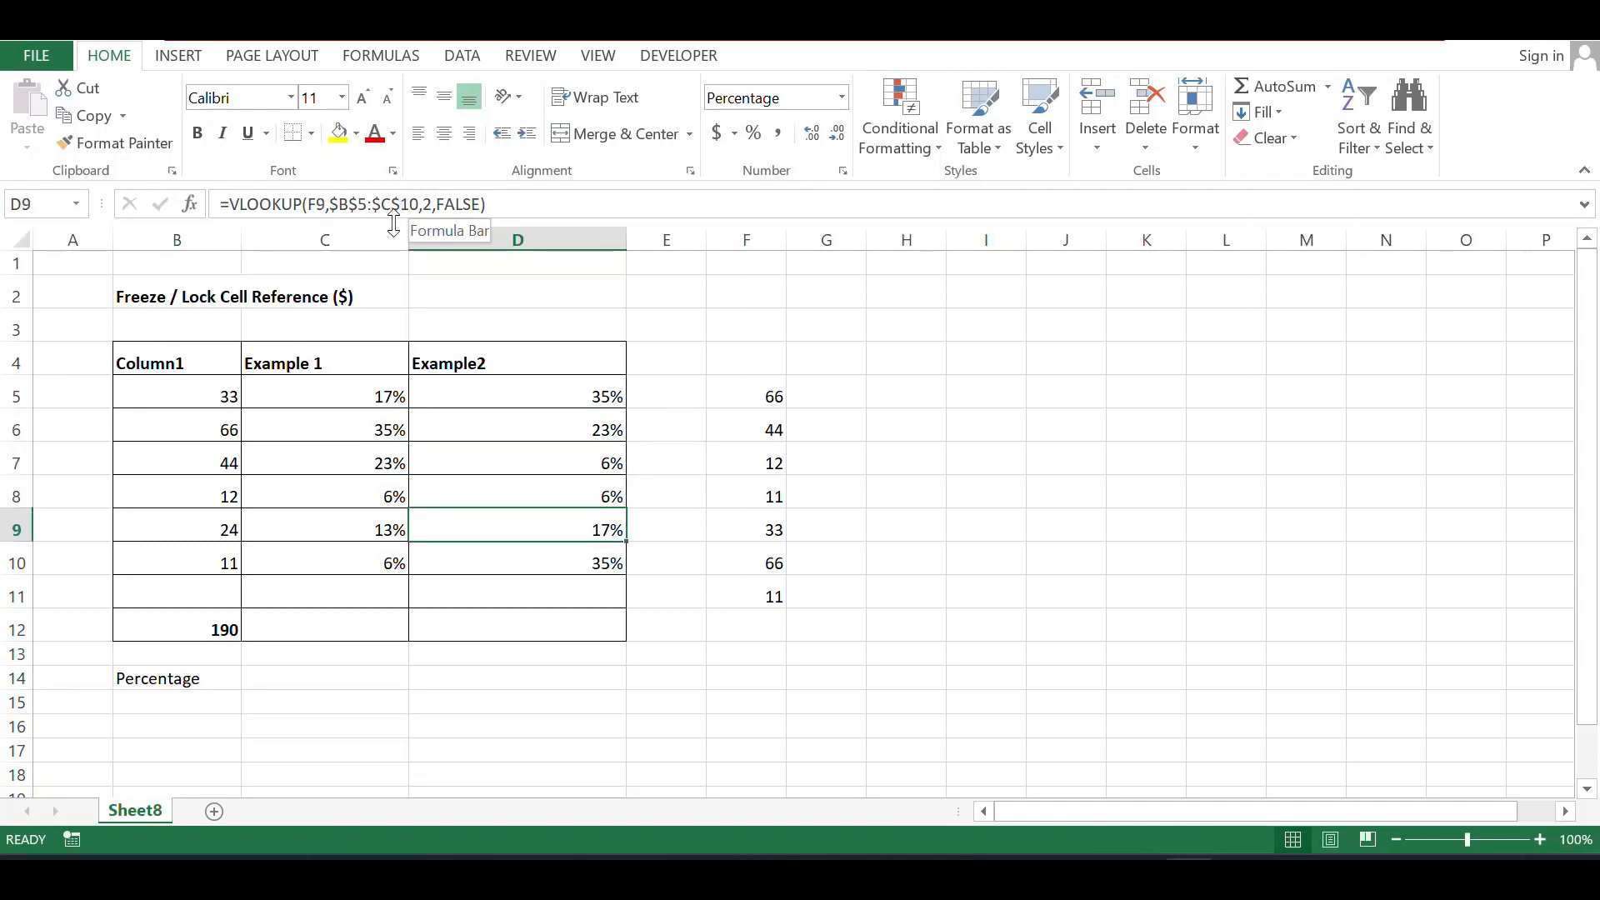
left_click(323, 396)
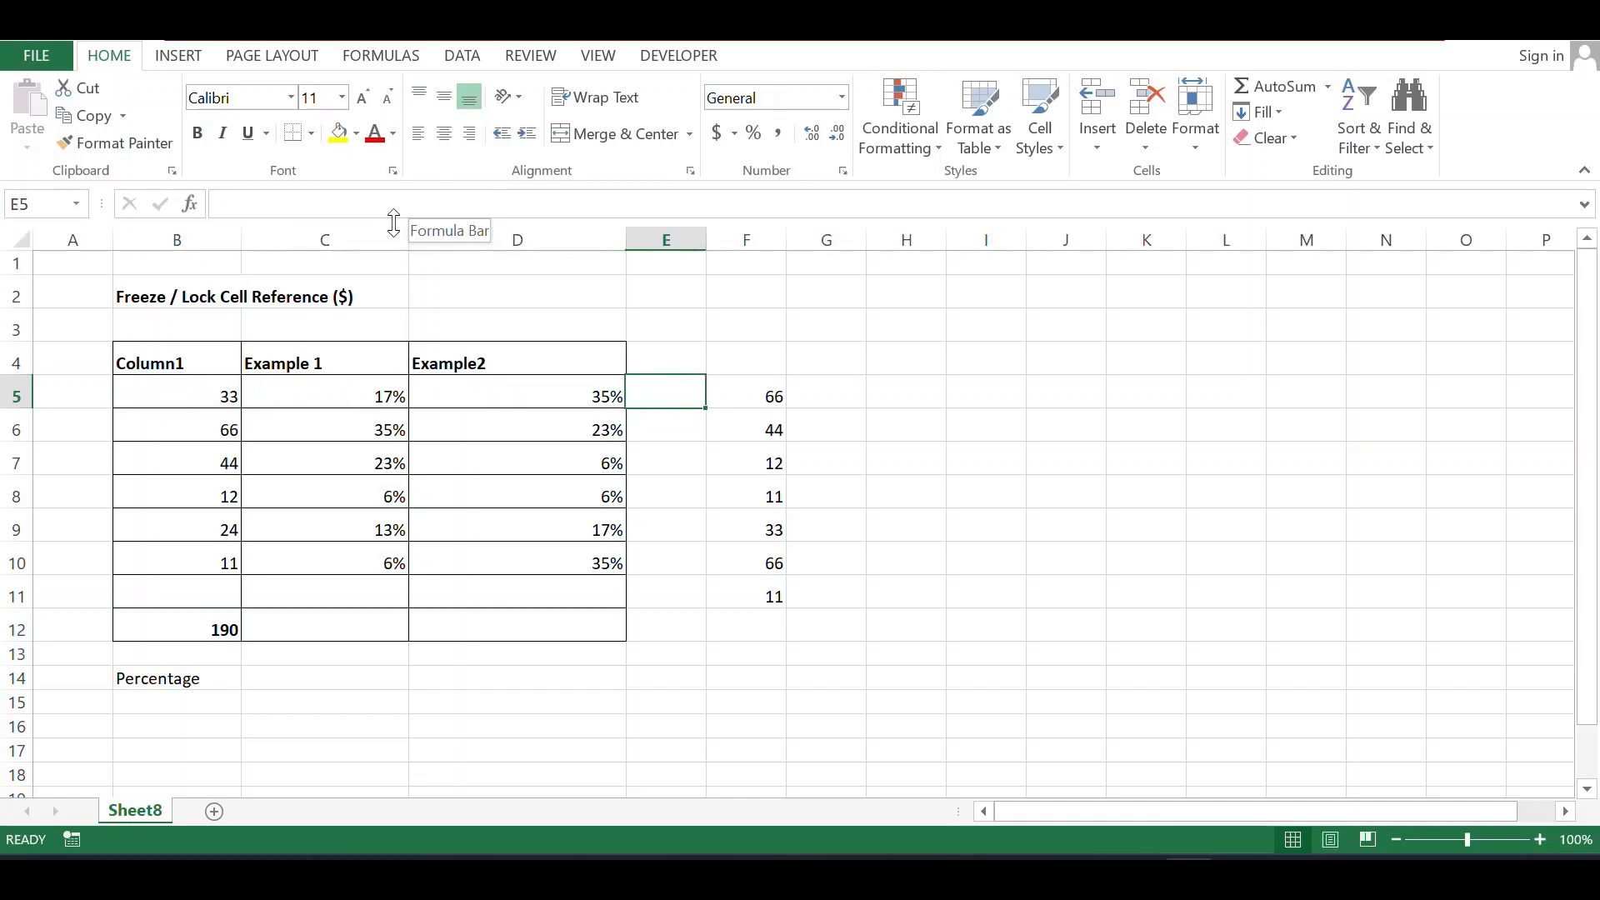
left_click(745, 397)
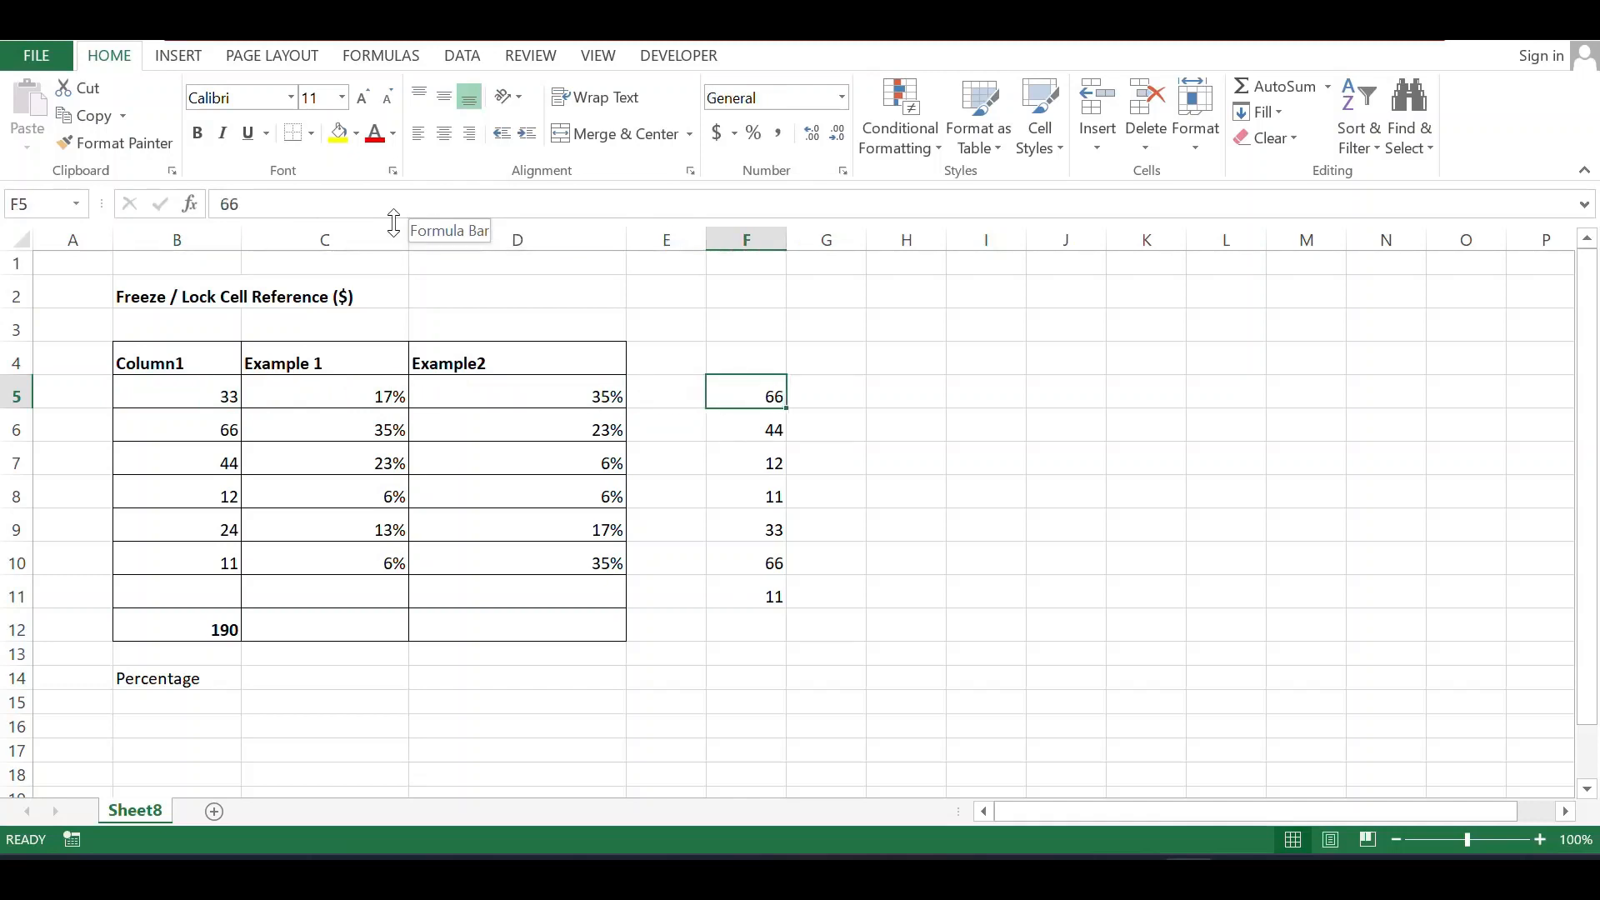